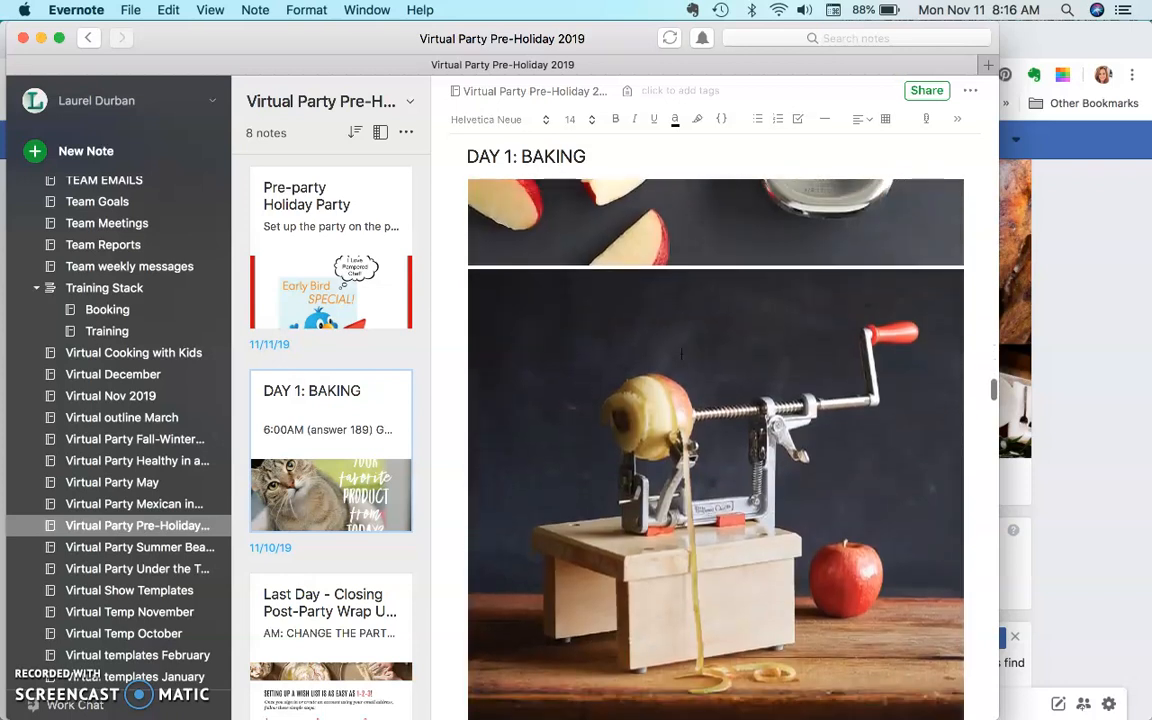
Step: Scroll the DAY 1: BAKING note back up to the apple peeler video instructions
scroll("down", 3)
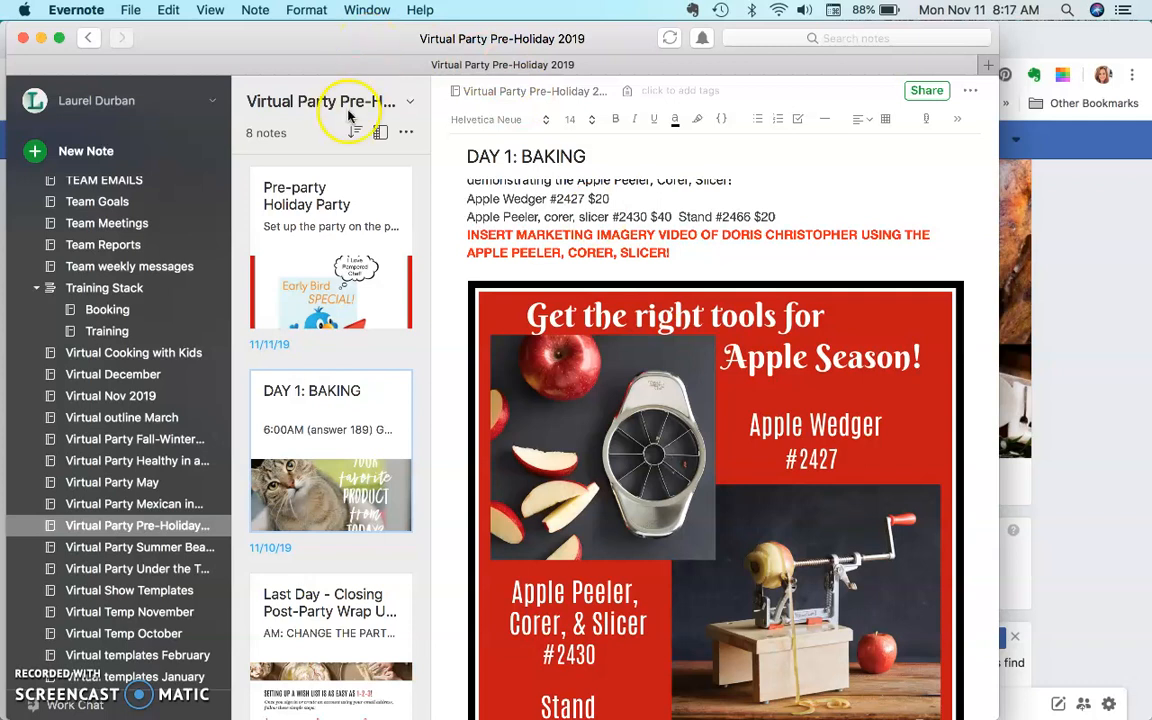
mouse_move(690, 255)
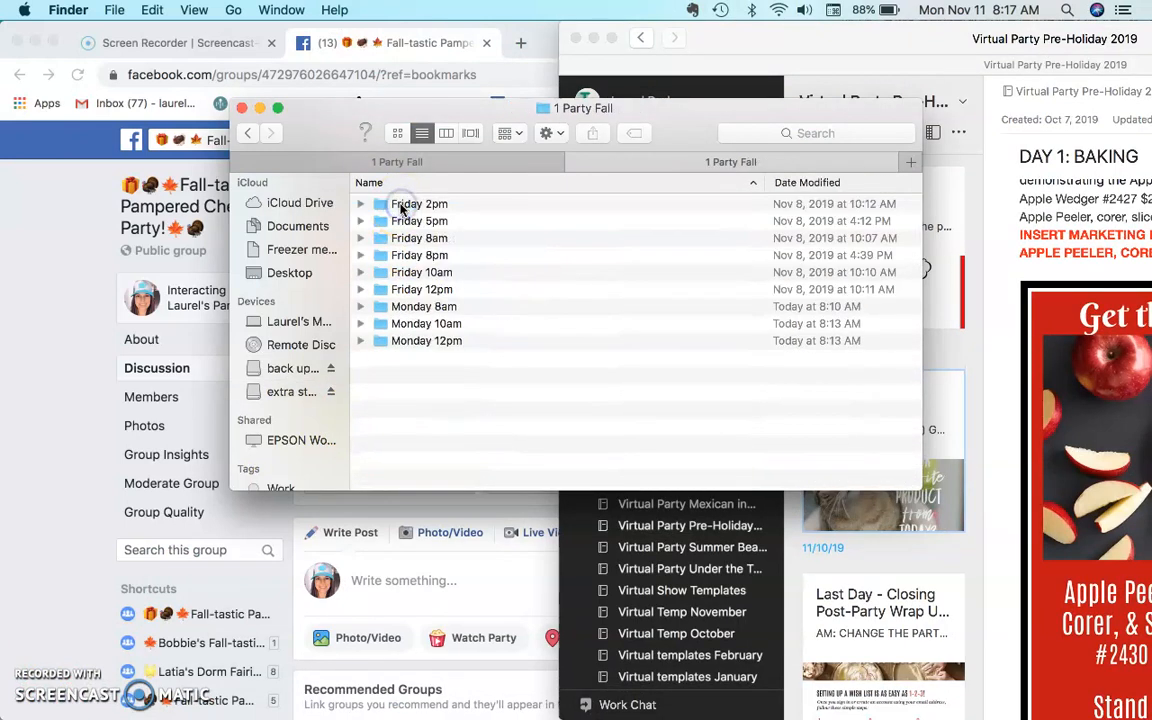
Step: Create a new folder named 'Monday 2pm' inside the 1 Party Fall folder
left_click(555, 133)
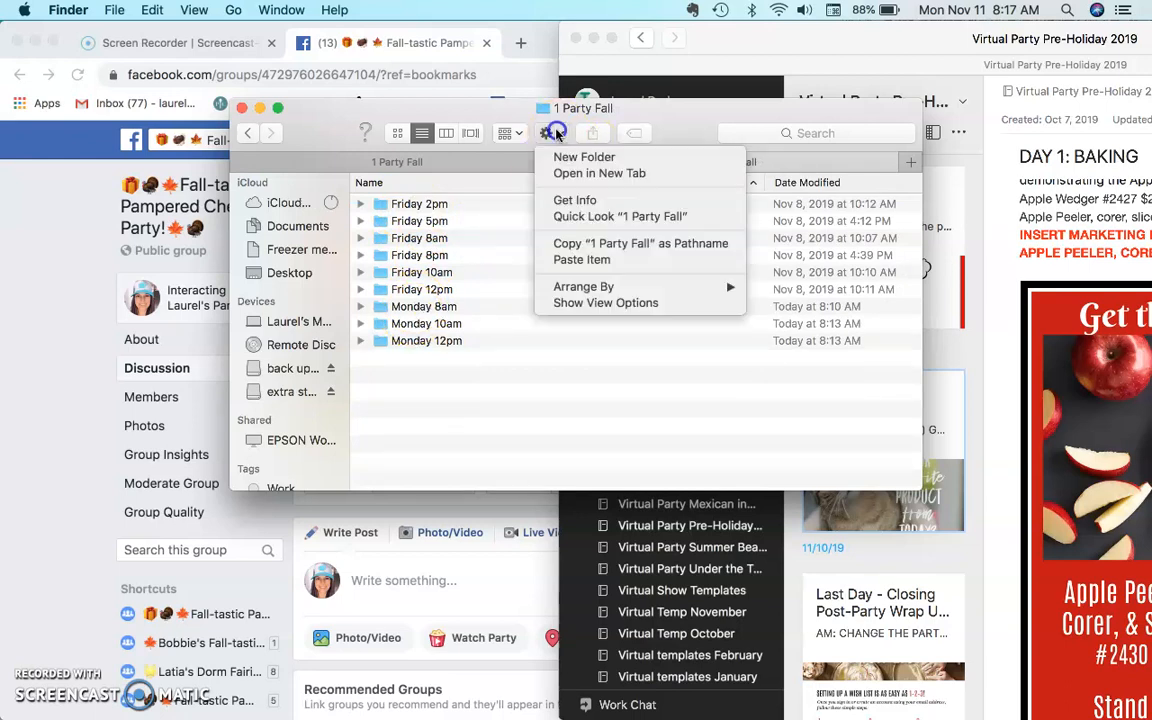
mouse_move(584, 157)
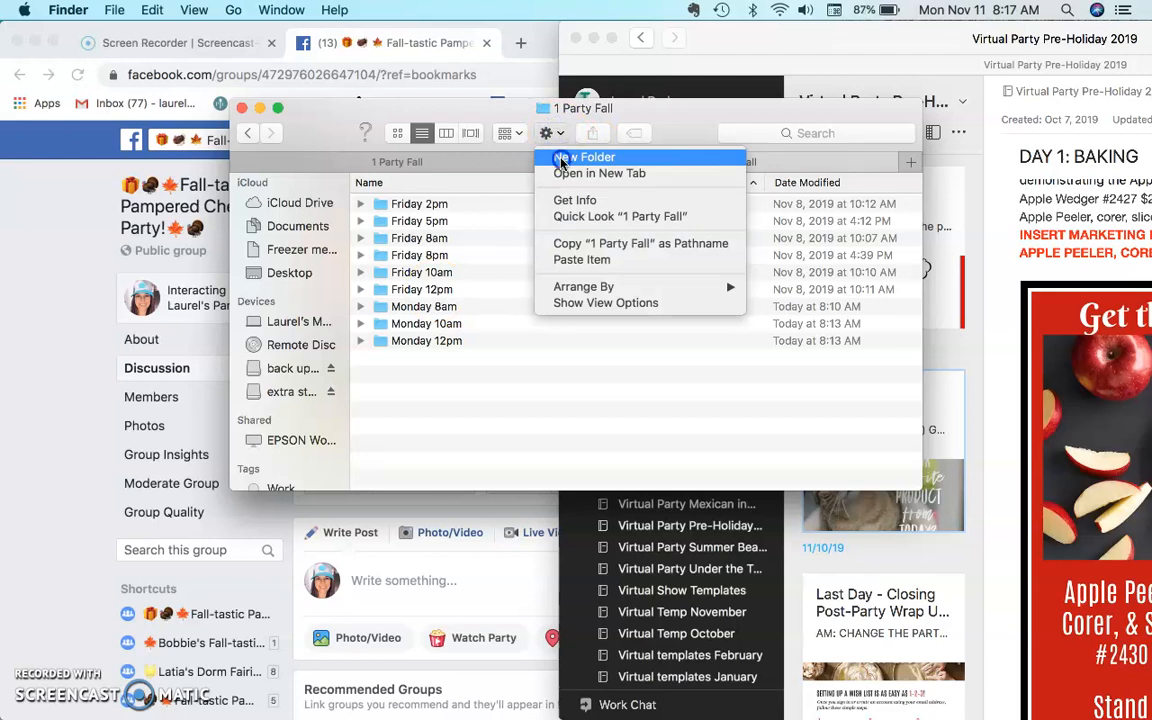
left_click(585, 157)
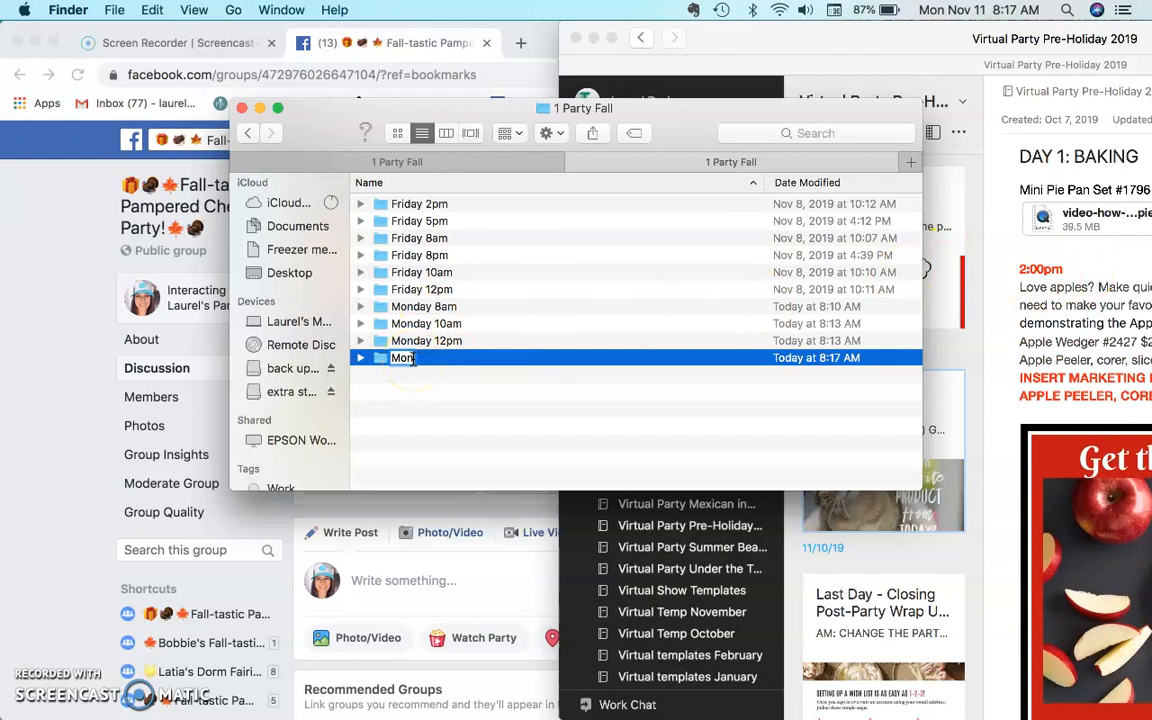
type("Monday 2pm")
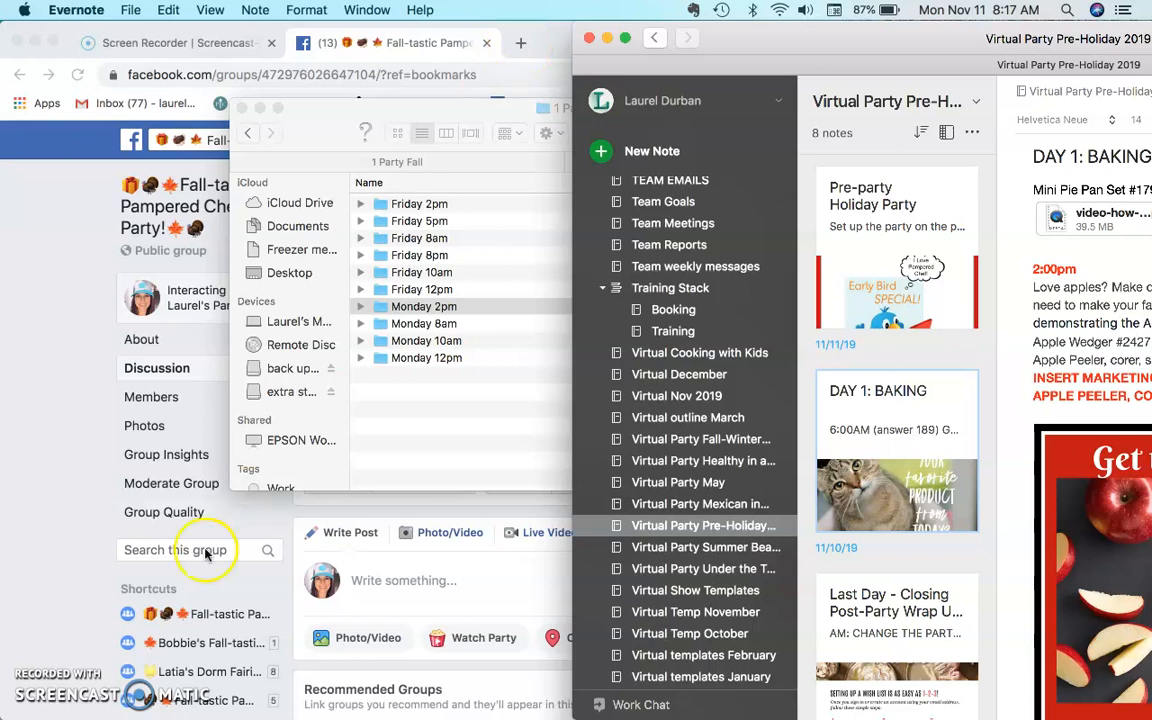
Step: Search Marketing Imagery for 'peeler apple' and download the Apple Peeler, Corer & Slicer Video
left_click(605, 42)
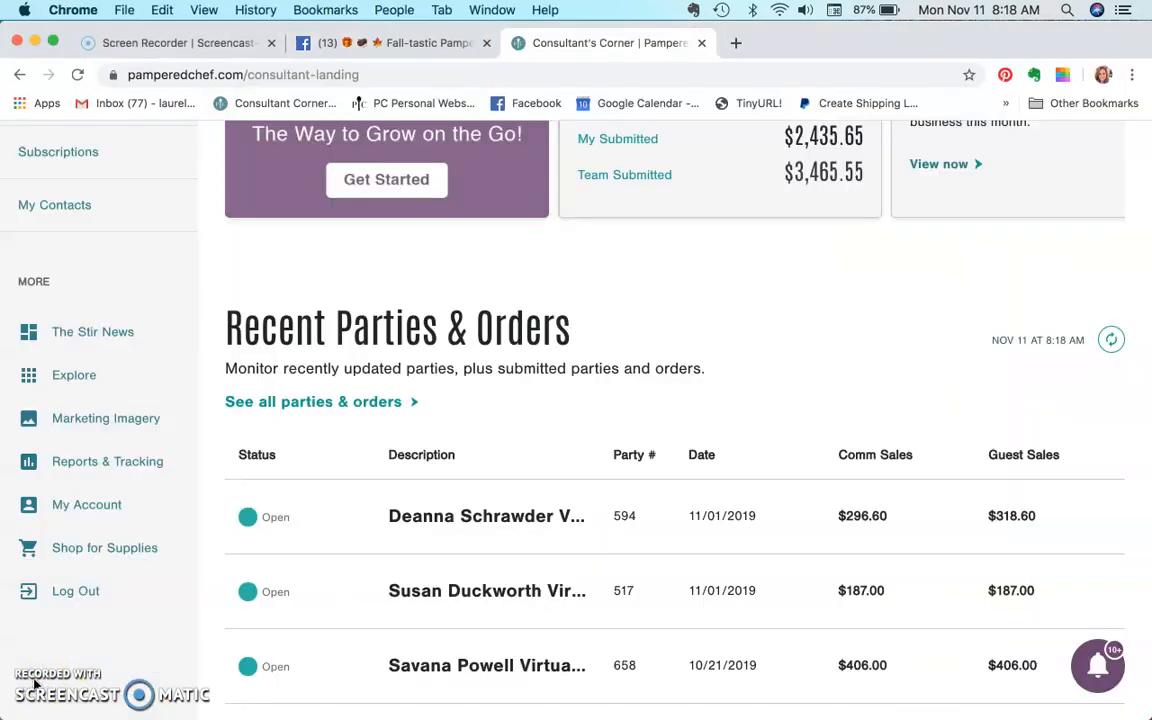
mouse_move(125, 470)
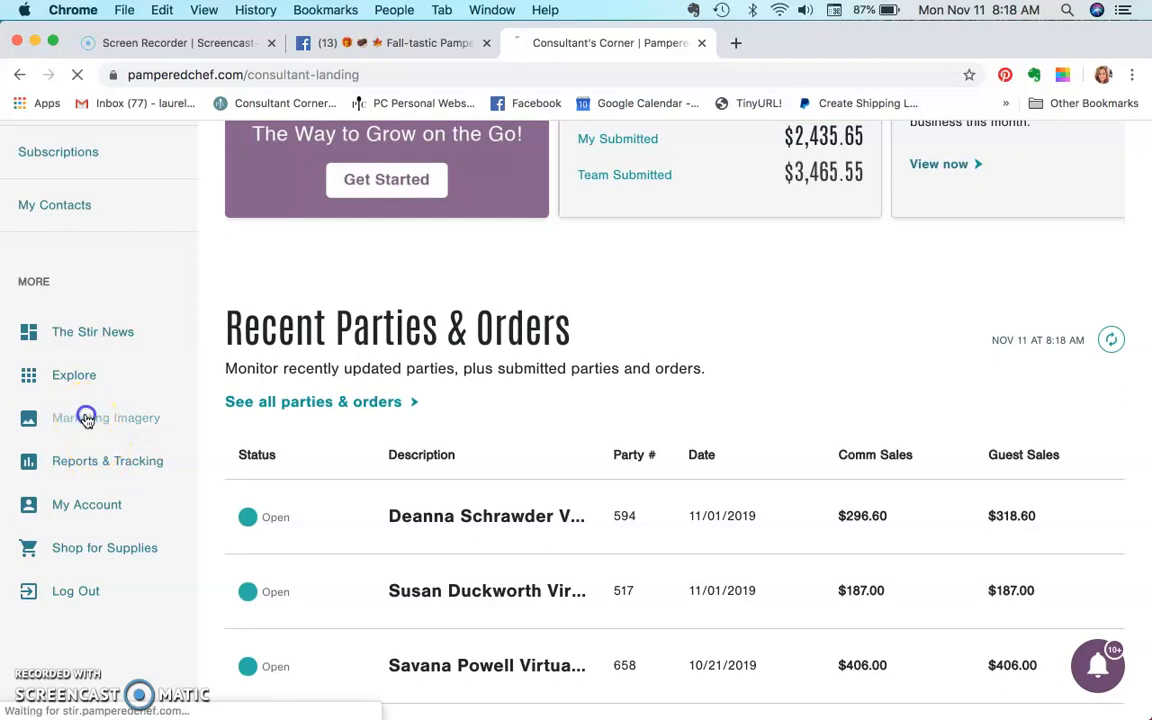
left_click(106, 418)
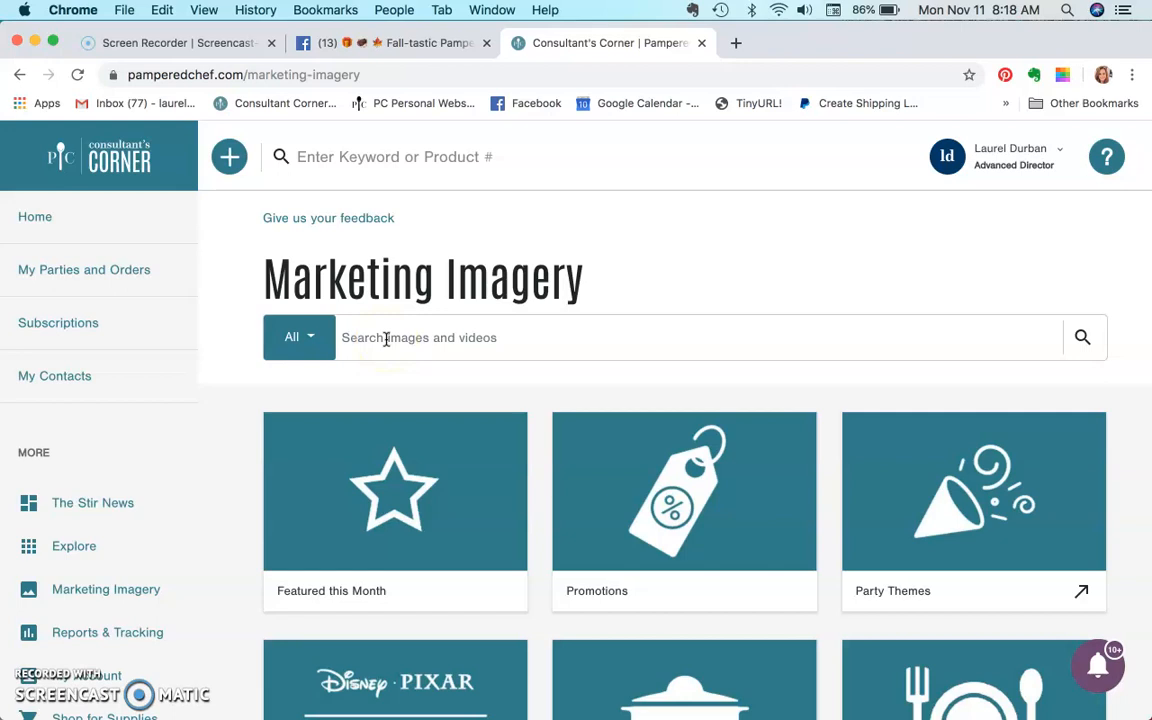
left_click(695, 337)
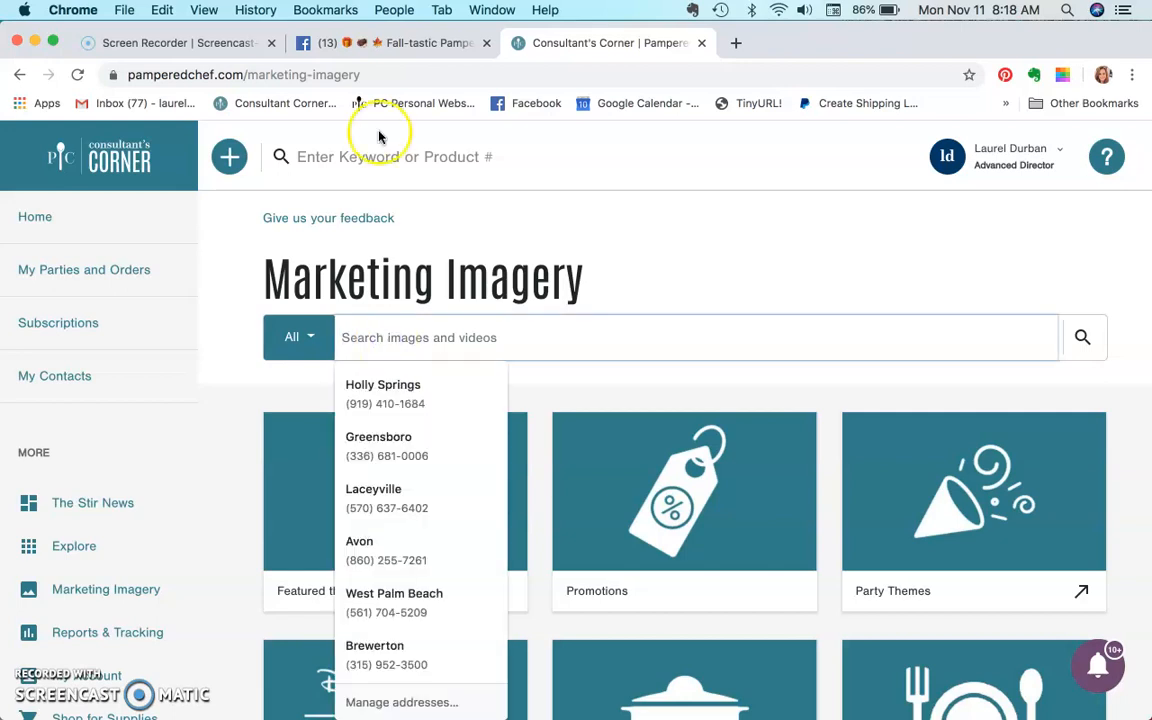
type("mini")
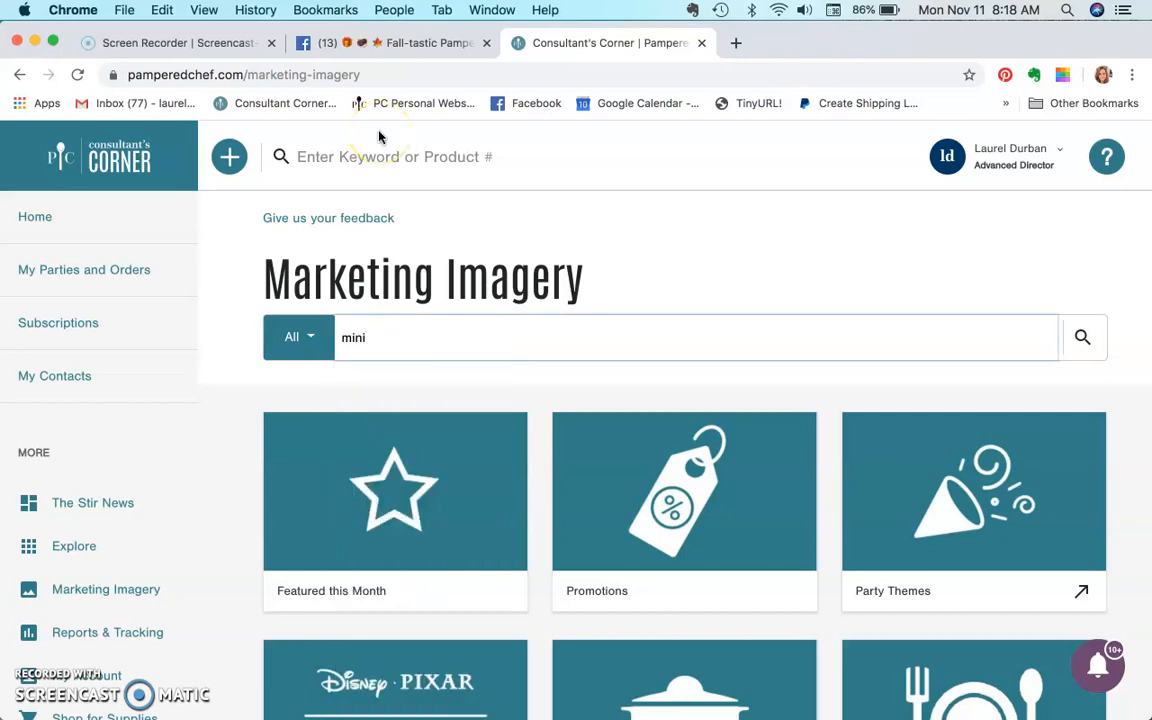
type("peeler")
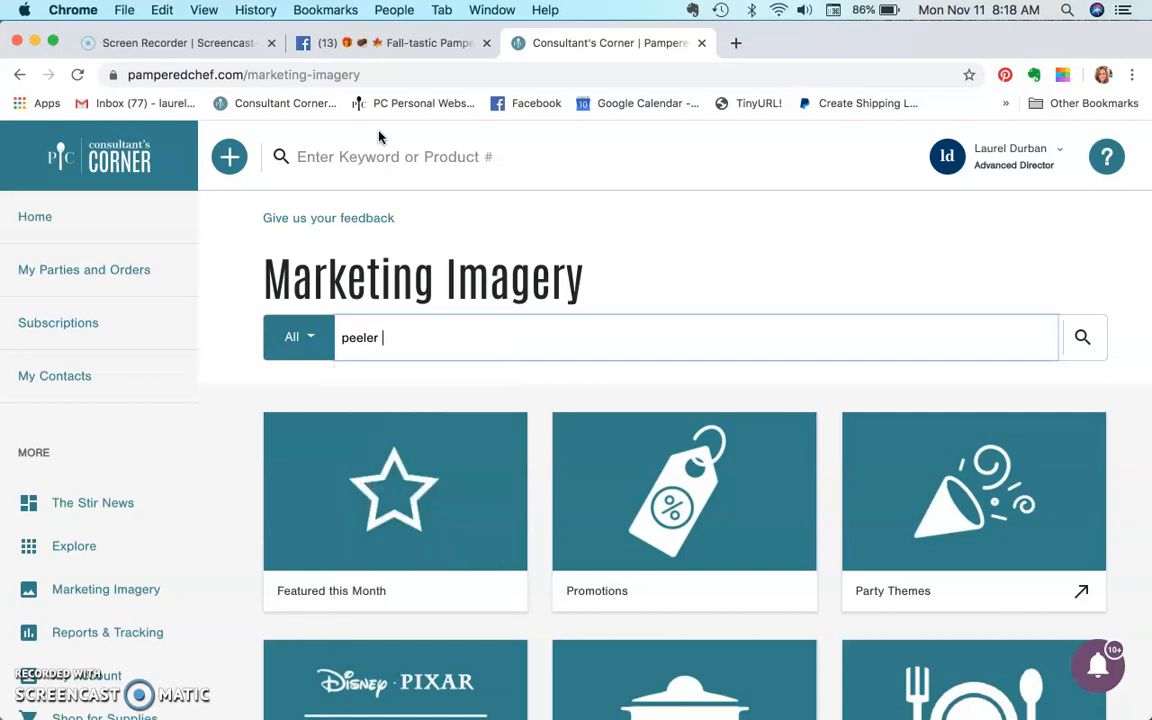
key("Backspace")
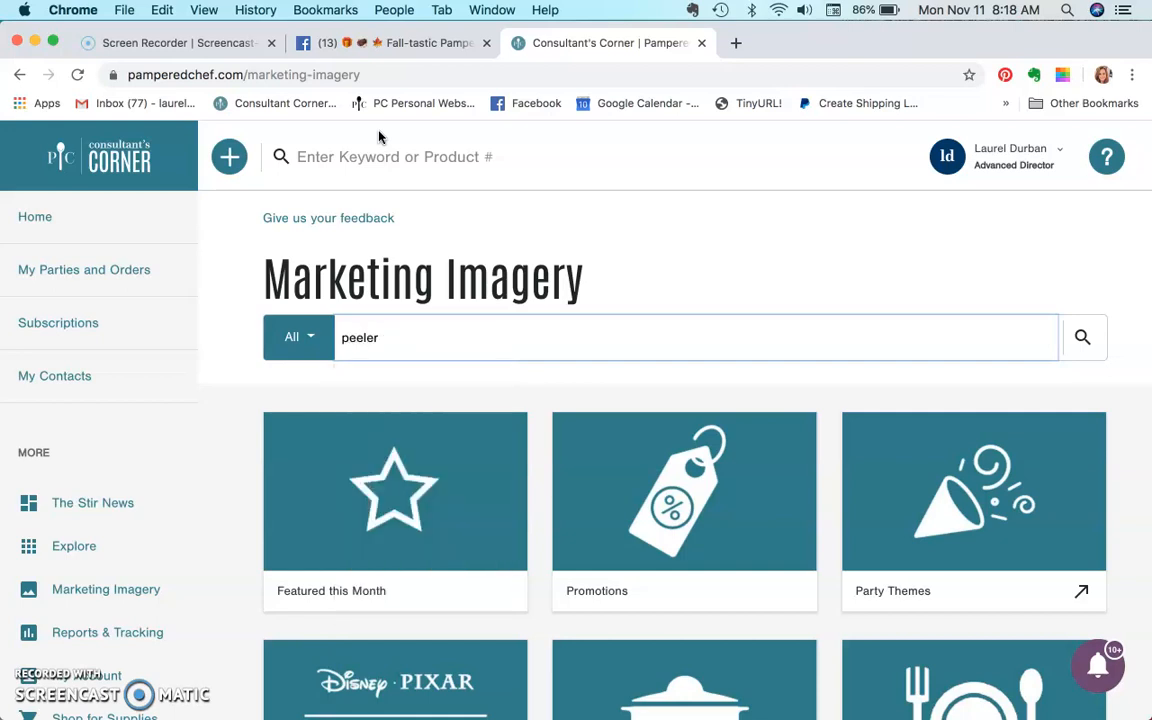
type("apple")
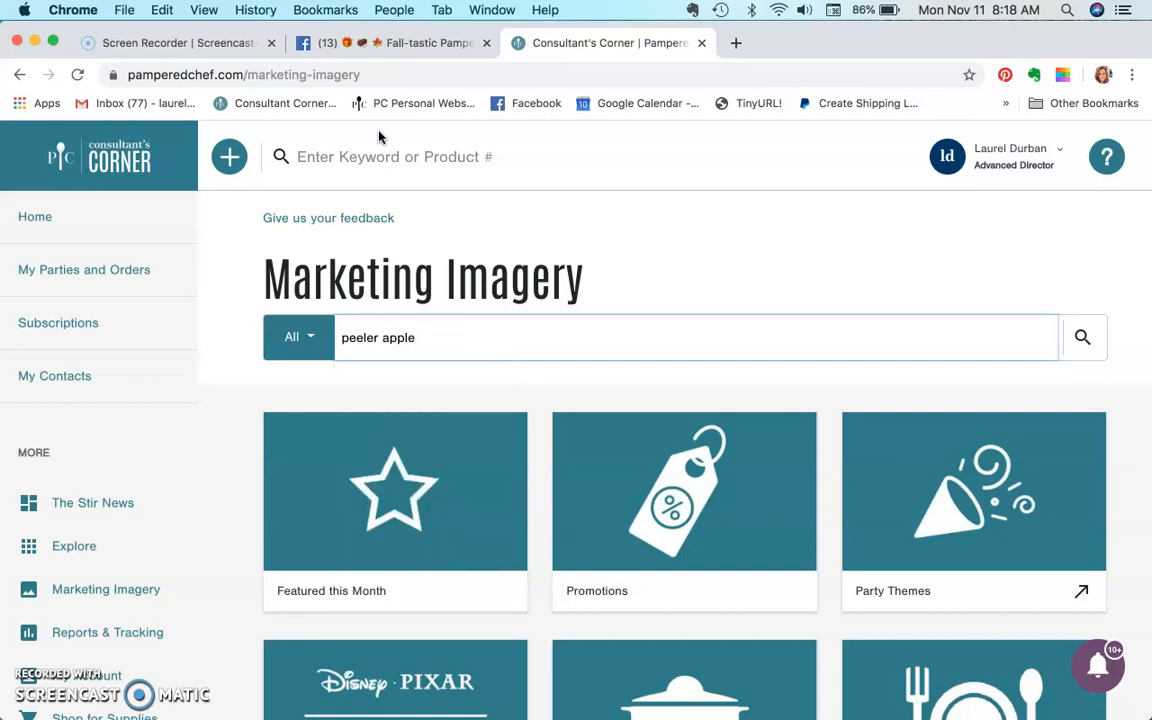
left_click(1082, 337)
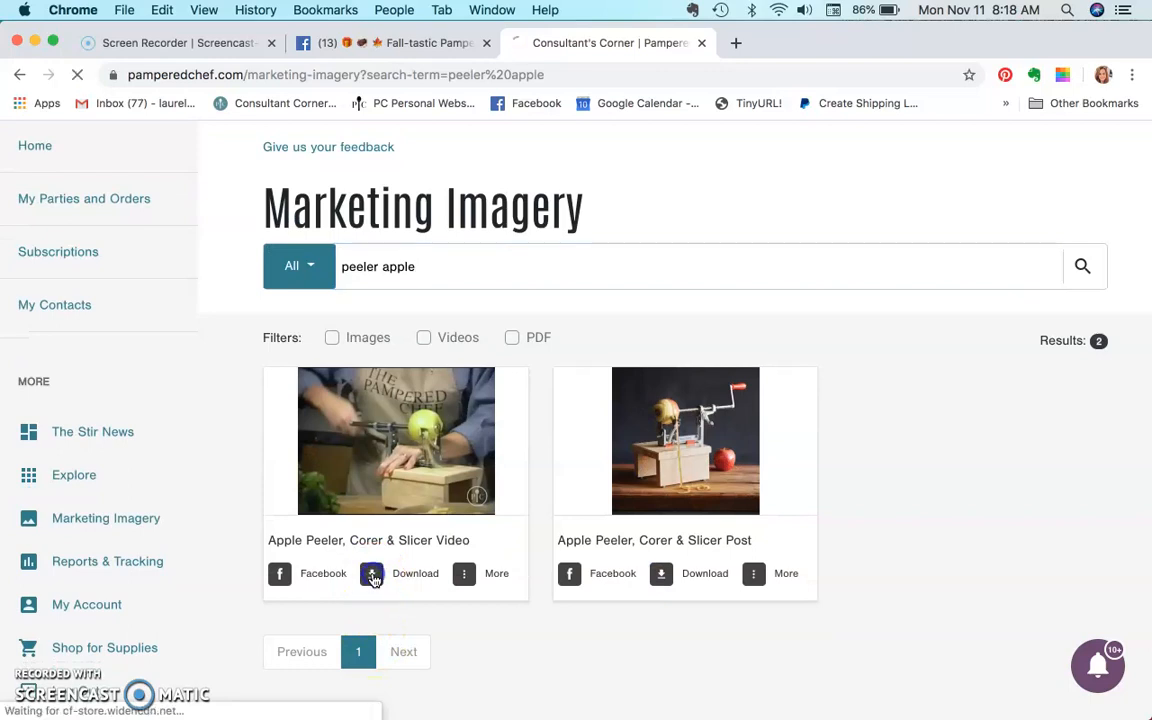
left_click(371, 573)
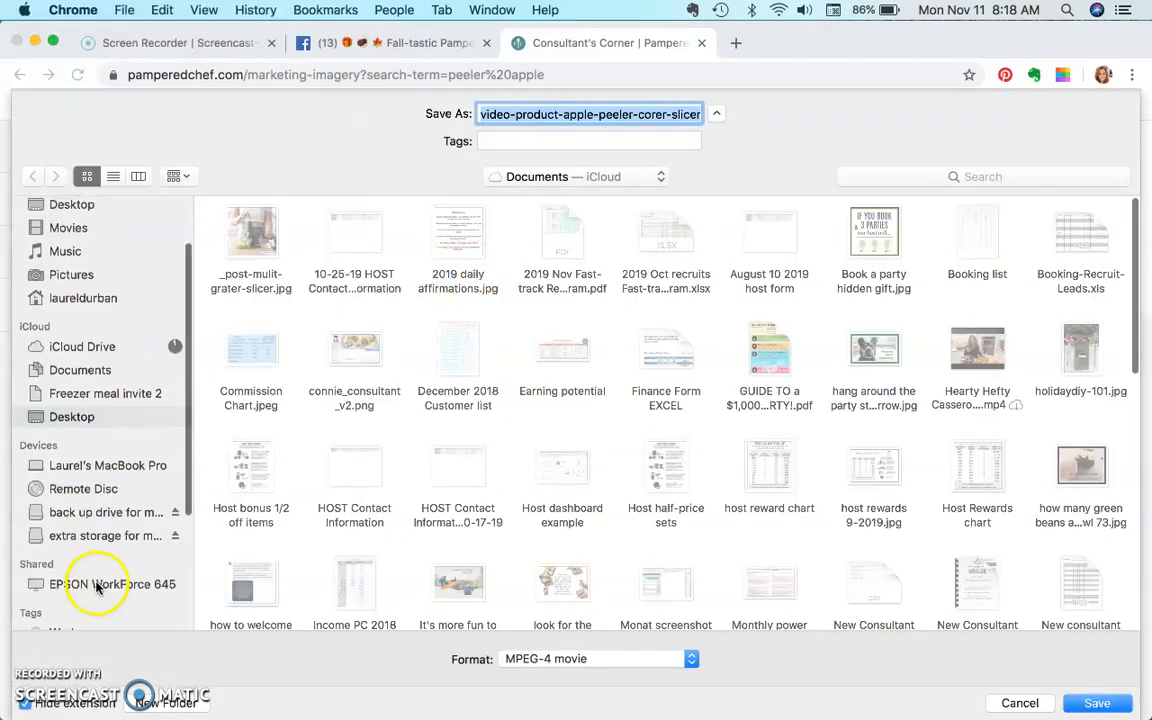
Step: Save the apple peeler video into 1 Party Fall > Monday 2pm and return to Evernote
left_click(105, 535)
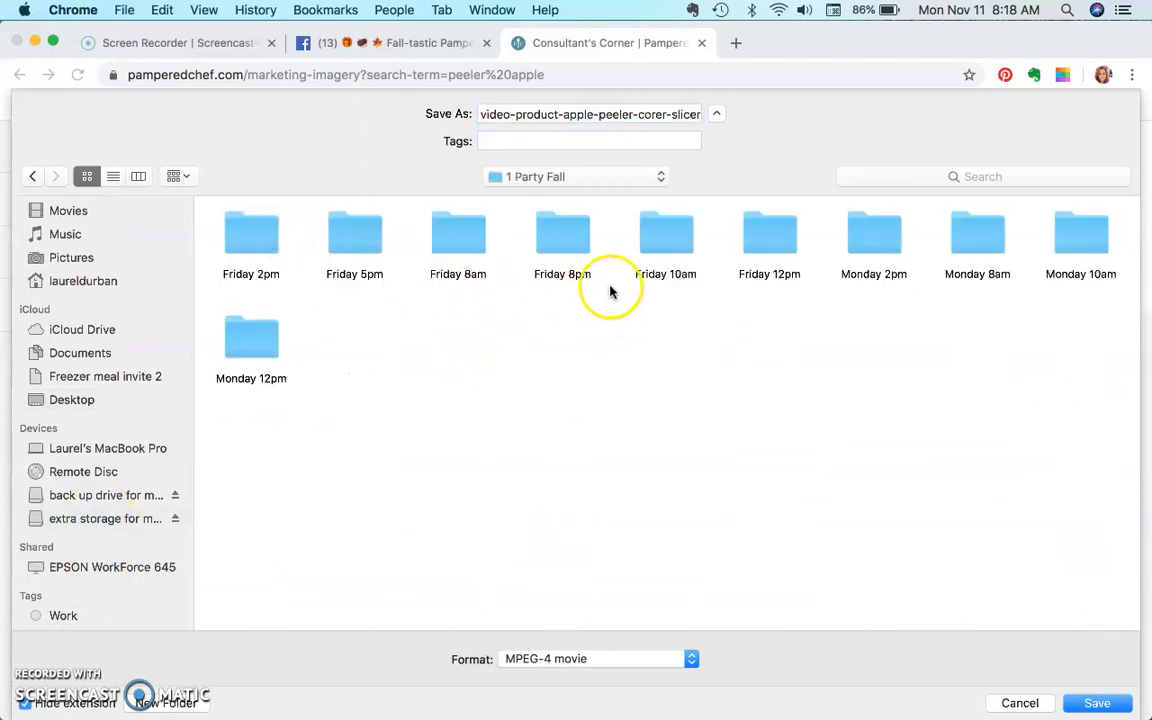
mouse_move(878, 245)
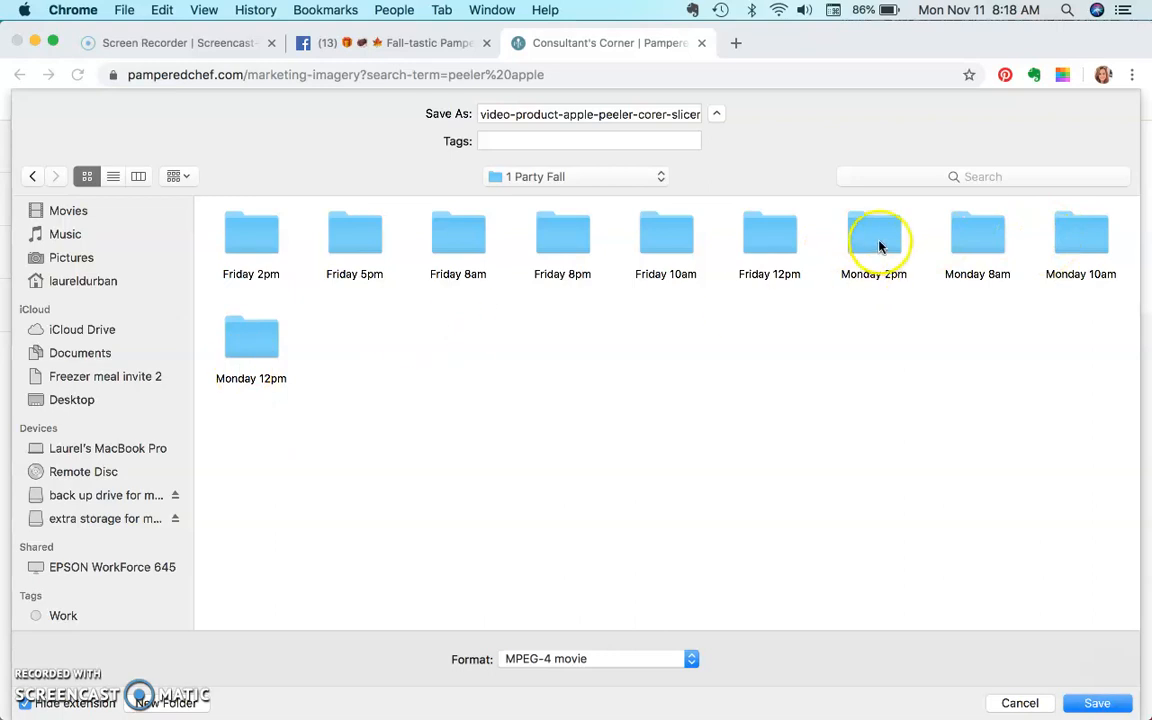
left_click(1097, 703)
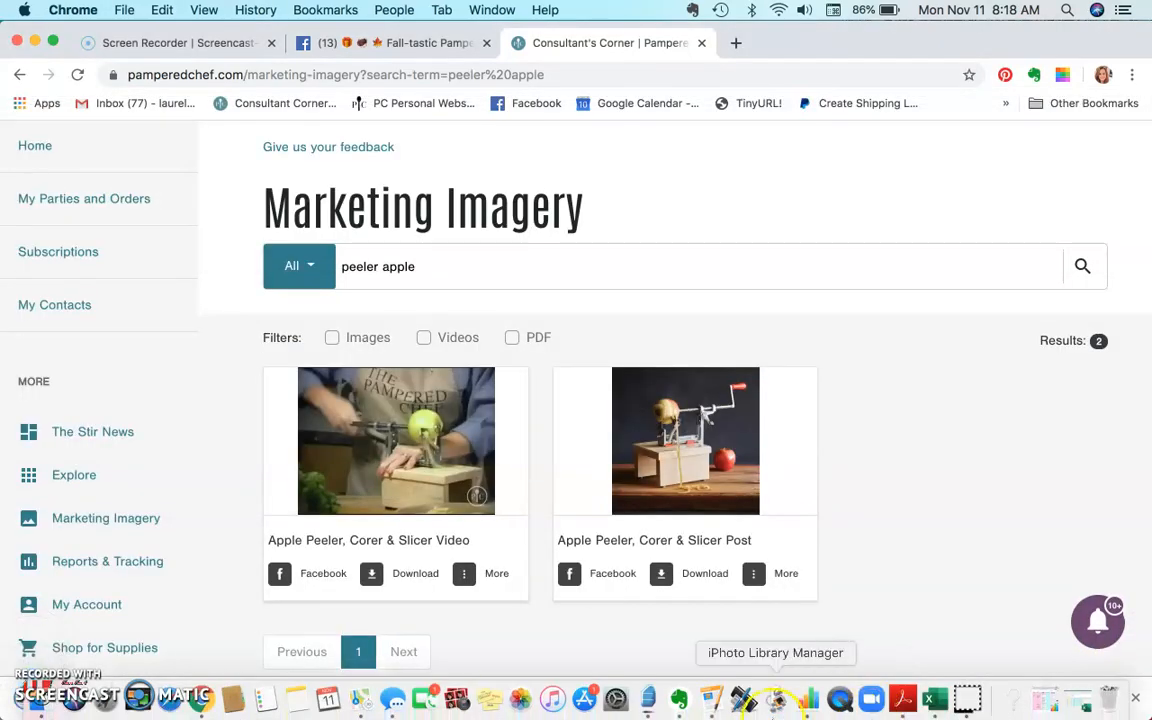
left_click(679, 698)
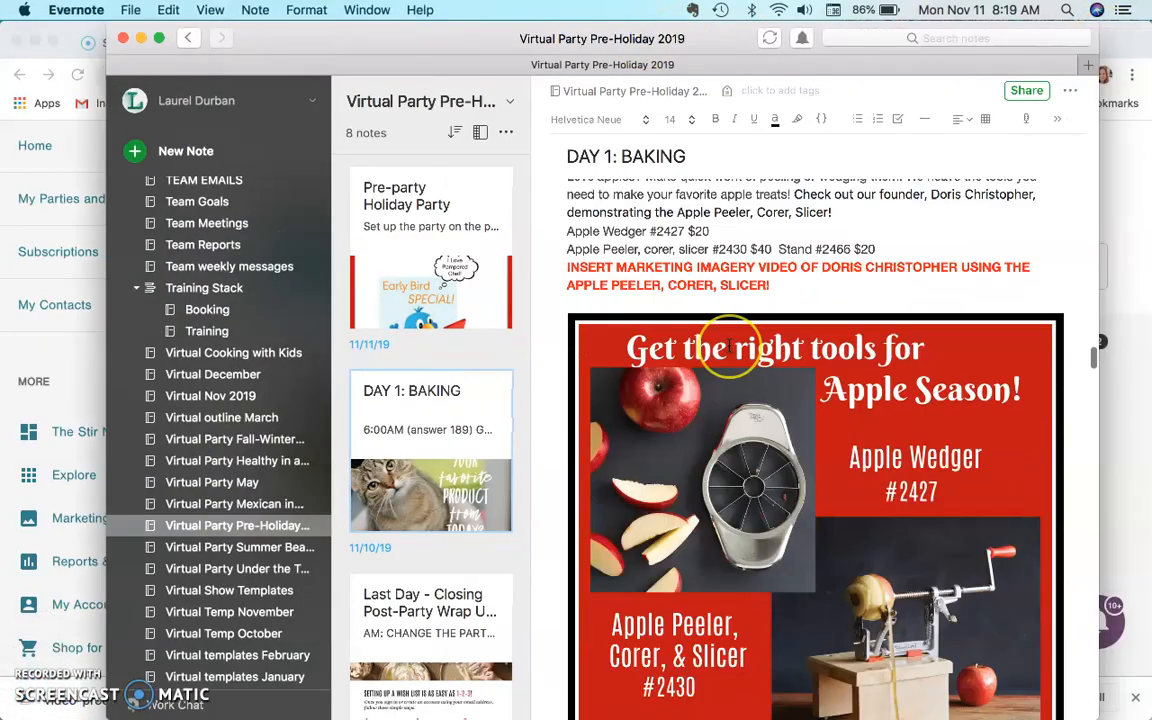
Step: Save the first apple tool product image into the Monday 2pm folder
scroll("down", 3)
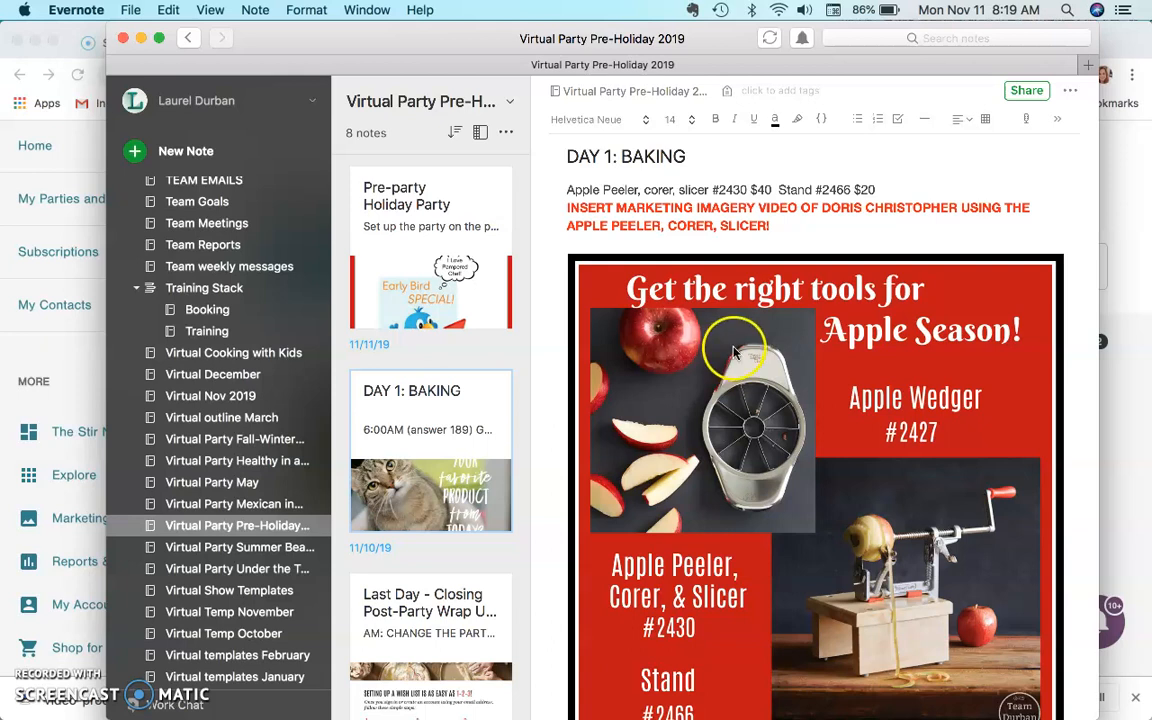
mouse_move(835, 405)
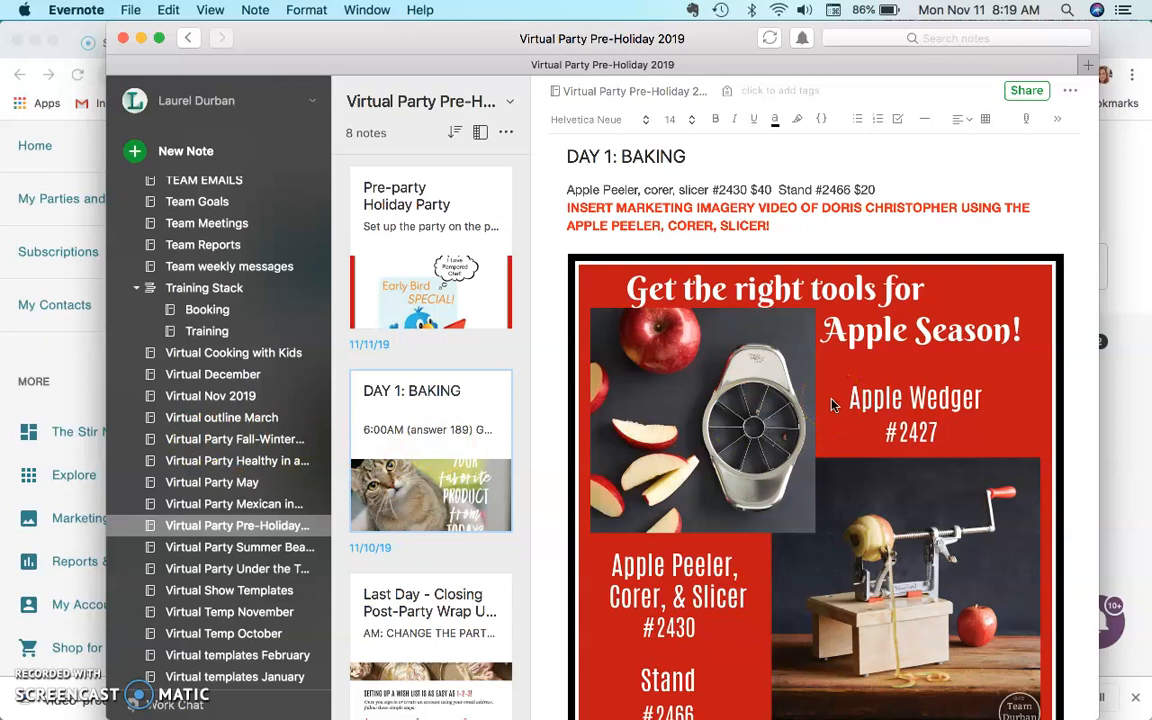
right_click(830, 404)
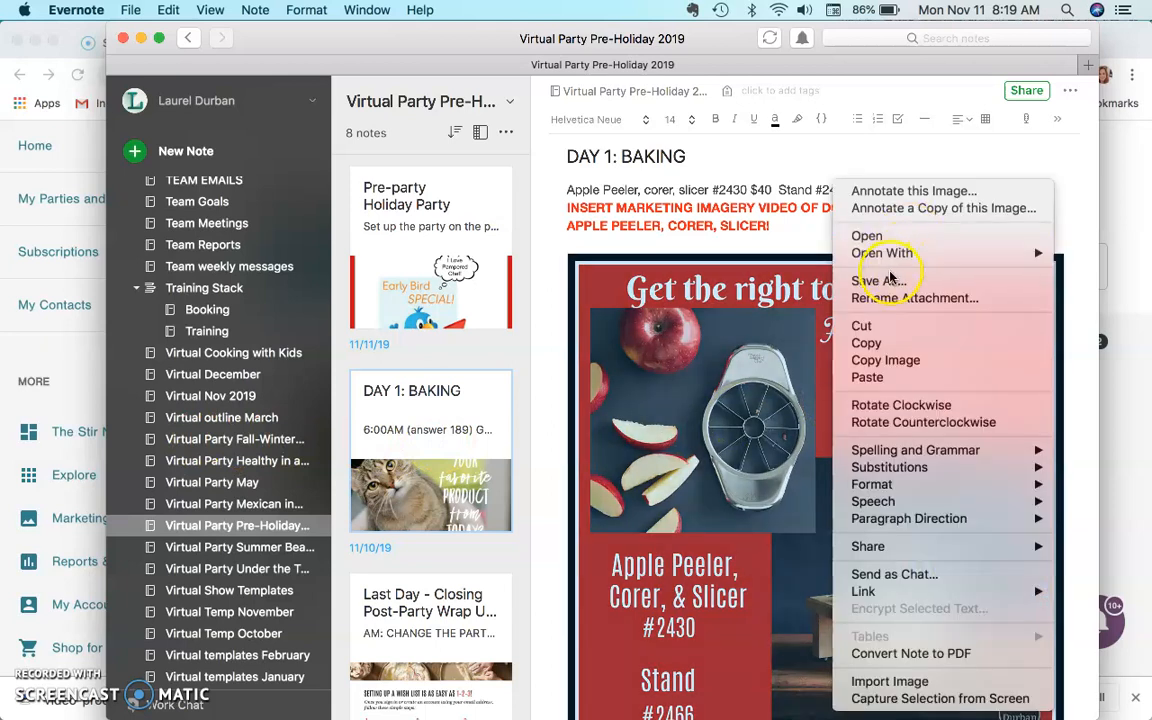
left_click(878, 280)
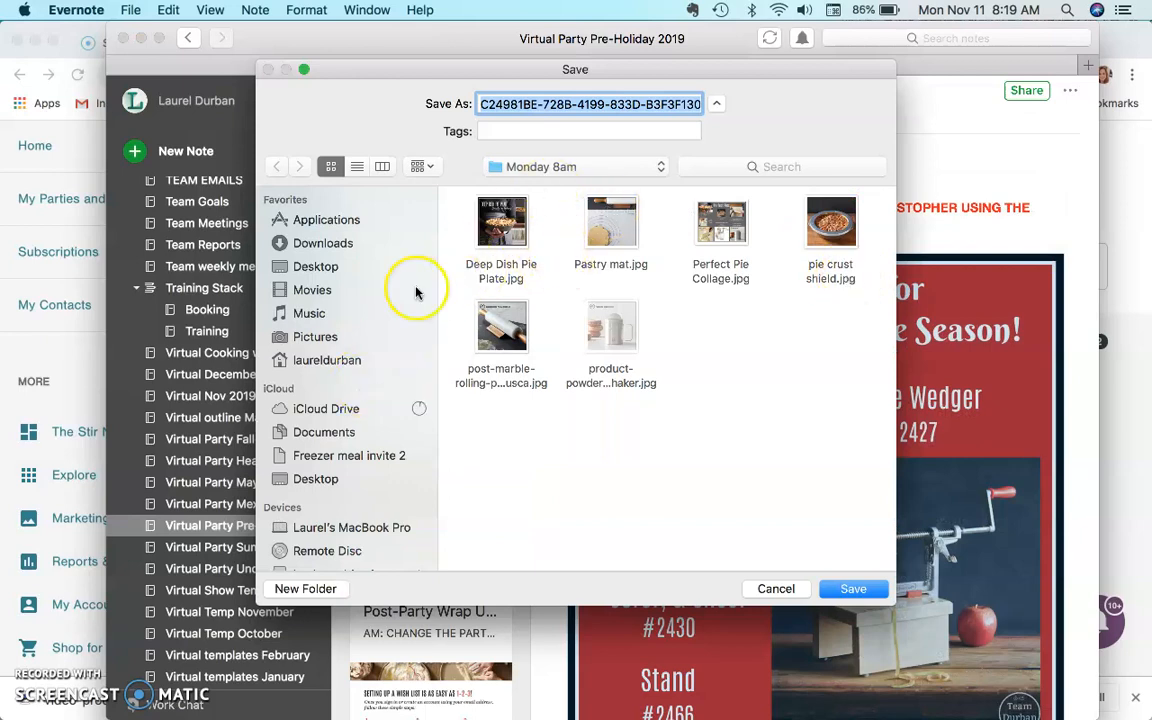
left_click(575, 166)
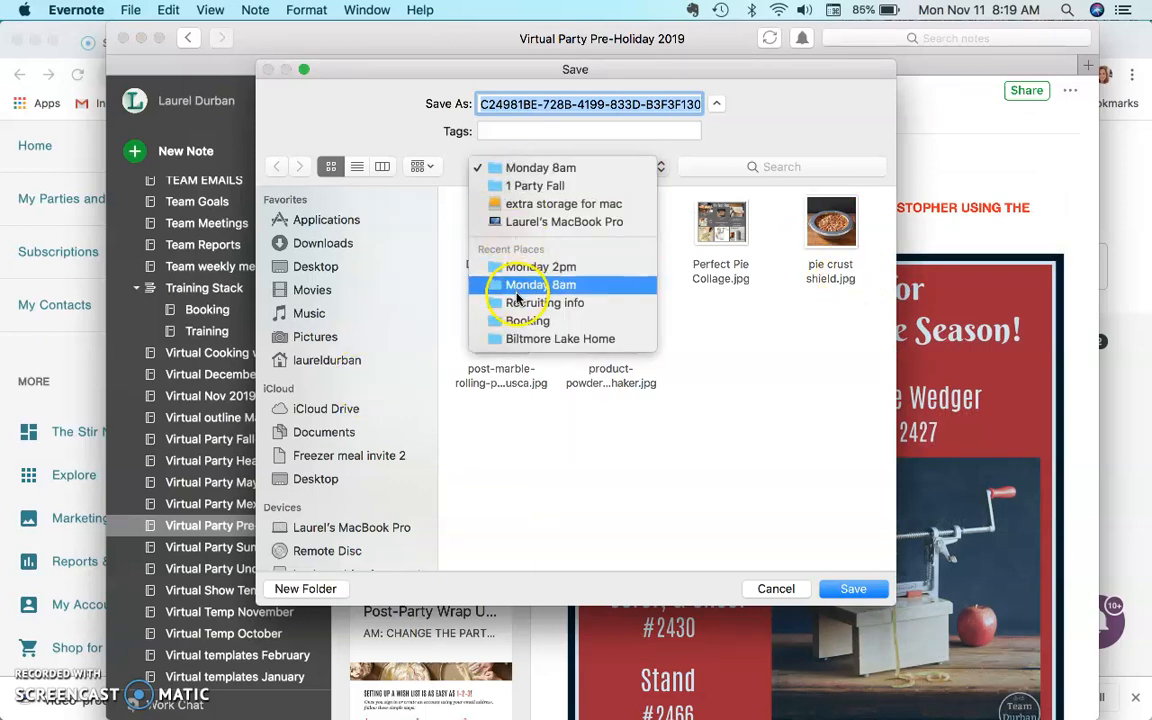
left_click(540, 266)
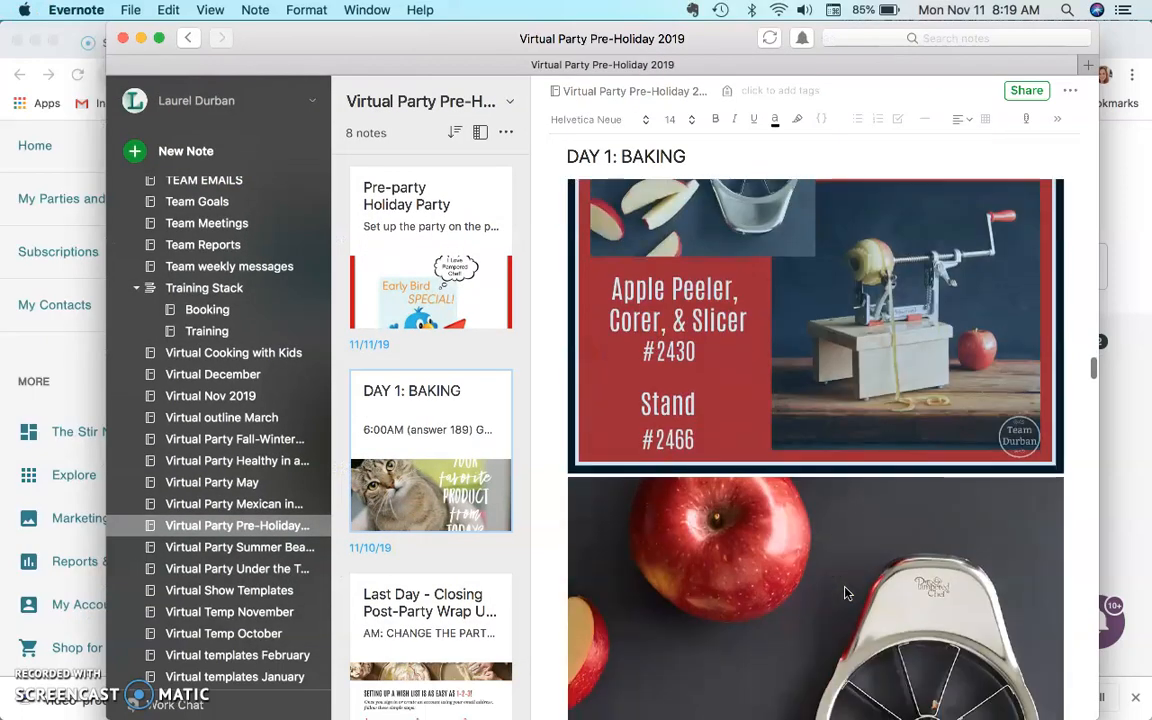
Step: Save the apple slicer and apple peeler photos into Monday 2pm as well
scroll("down", 3)
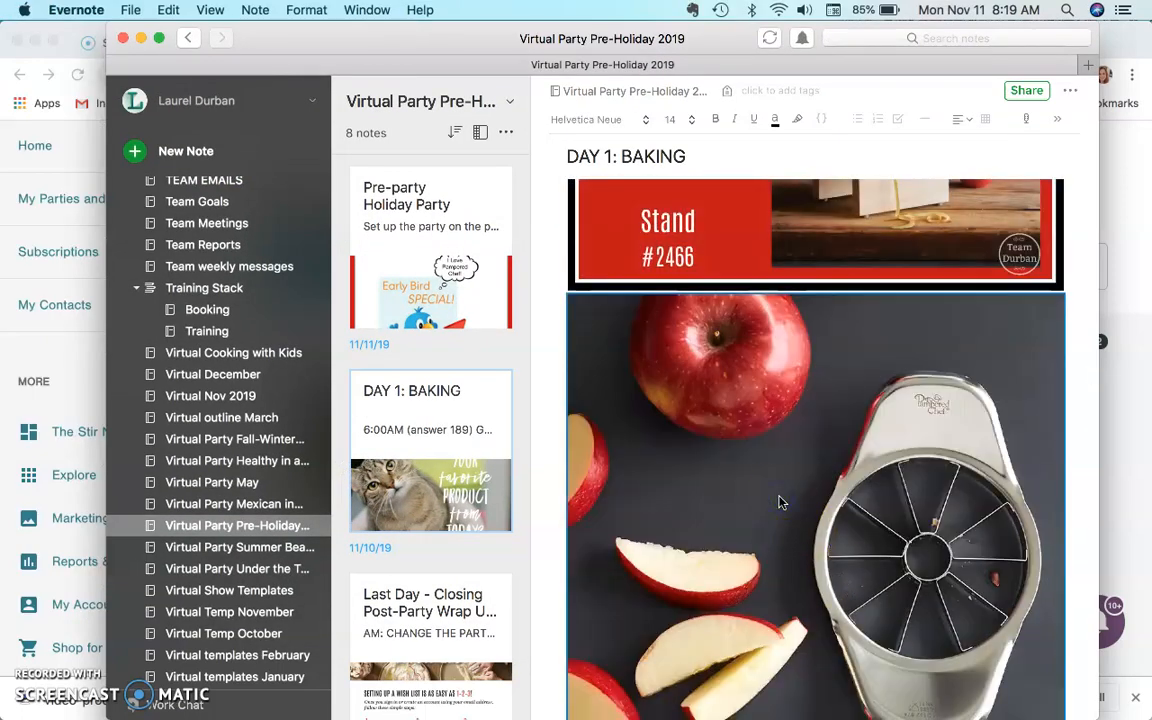
right_click(782, 502)
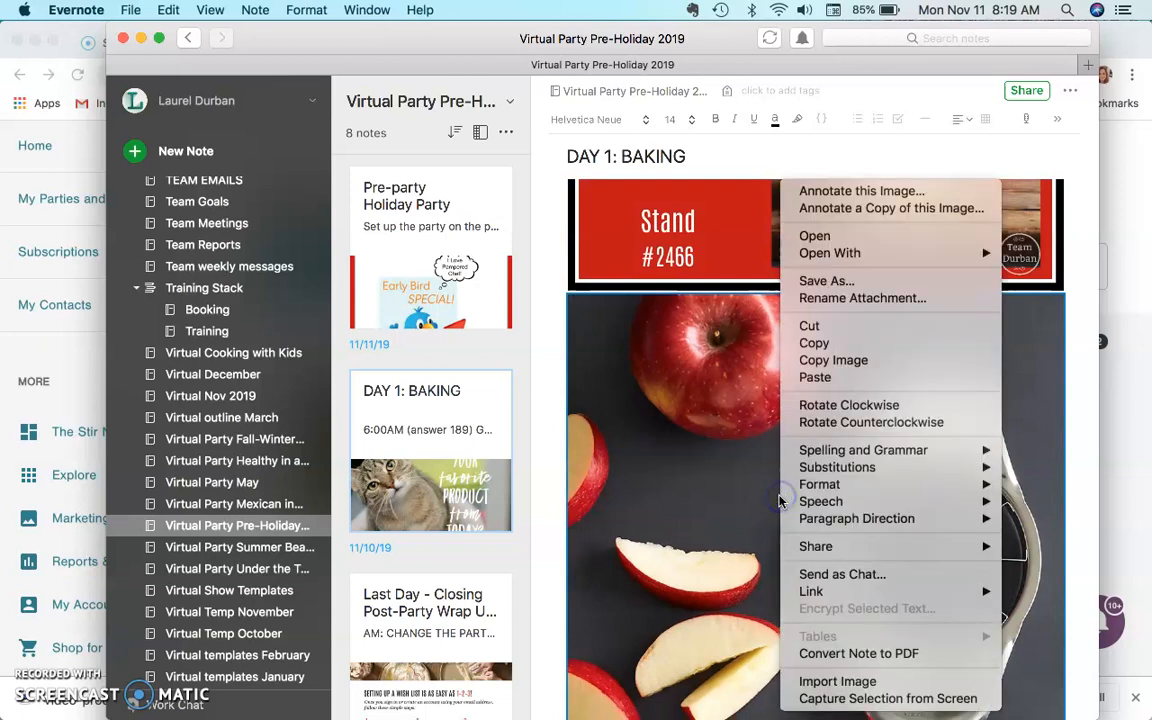
left_click(826, 280)
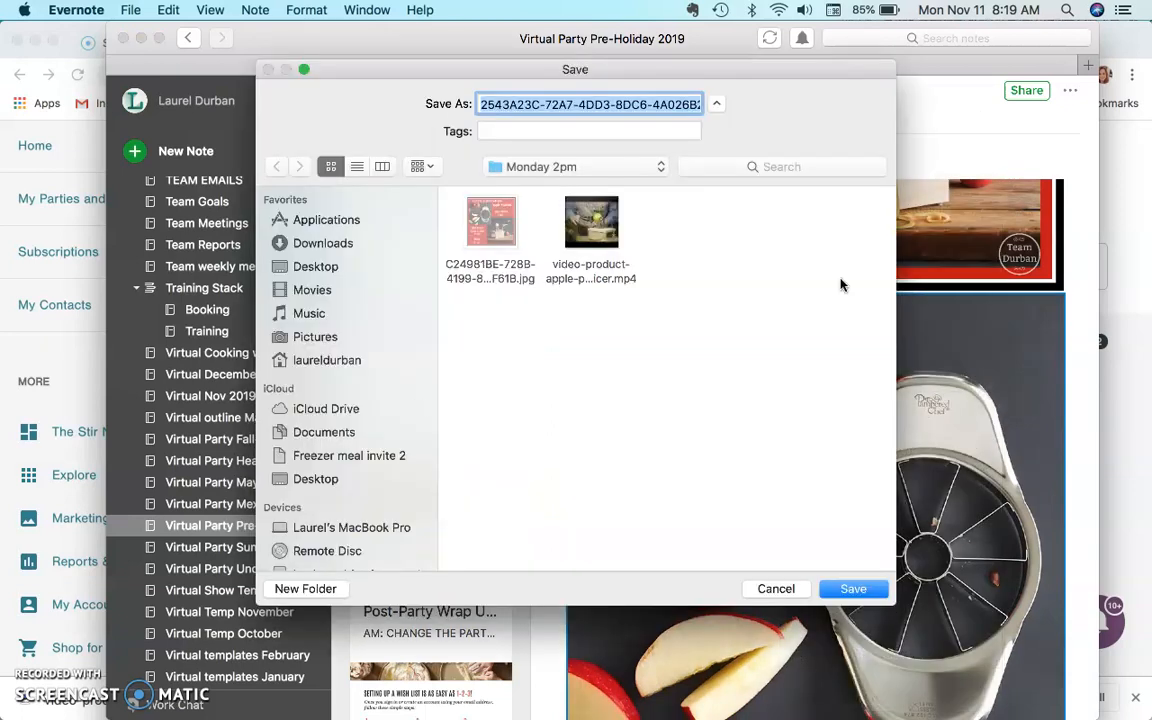
left_click(776, 588)
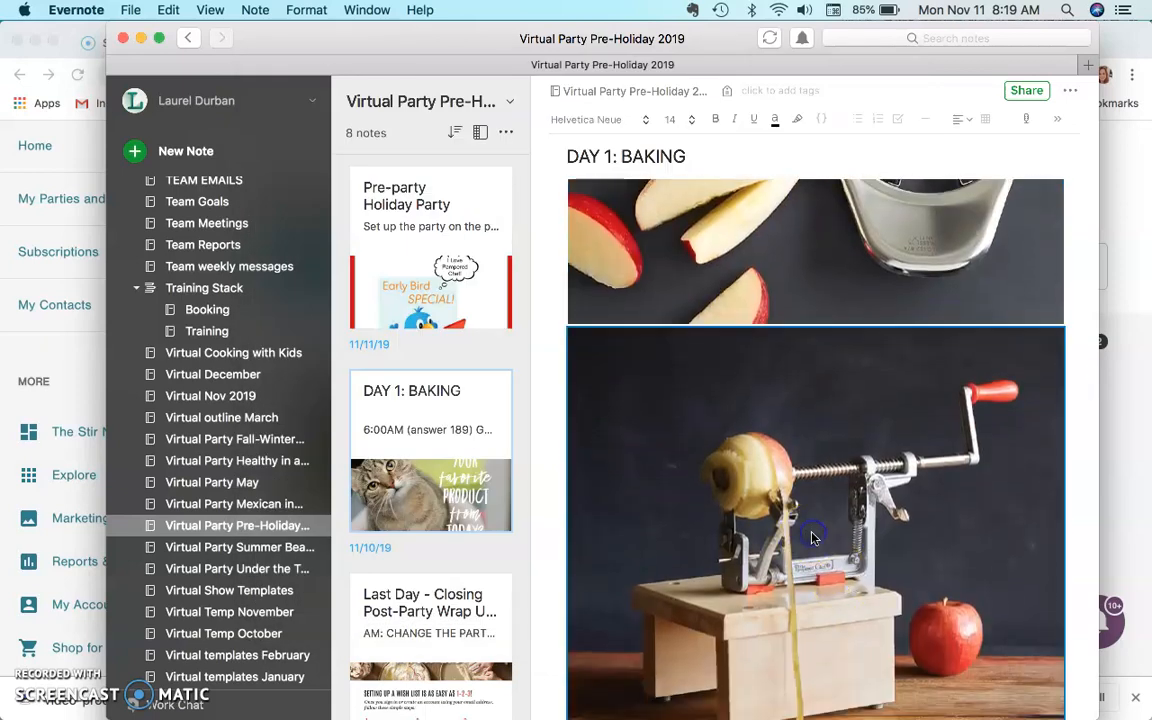
right_click(812, 535)
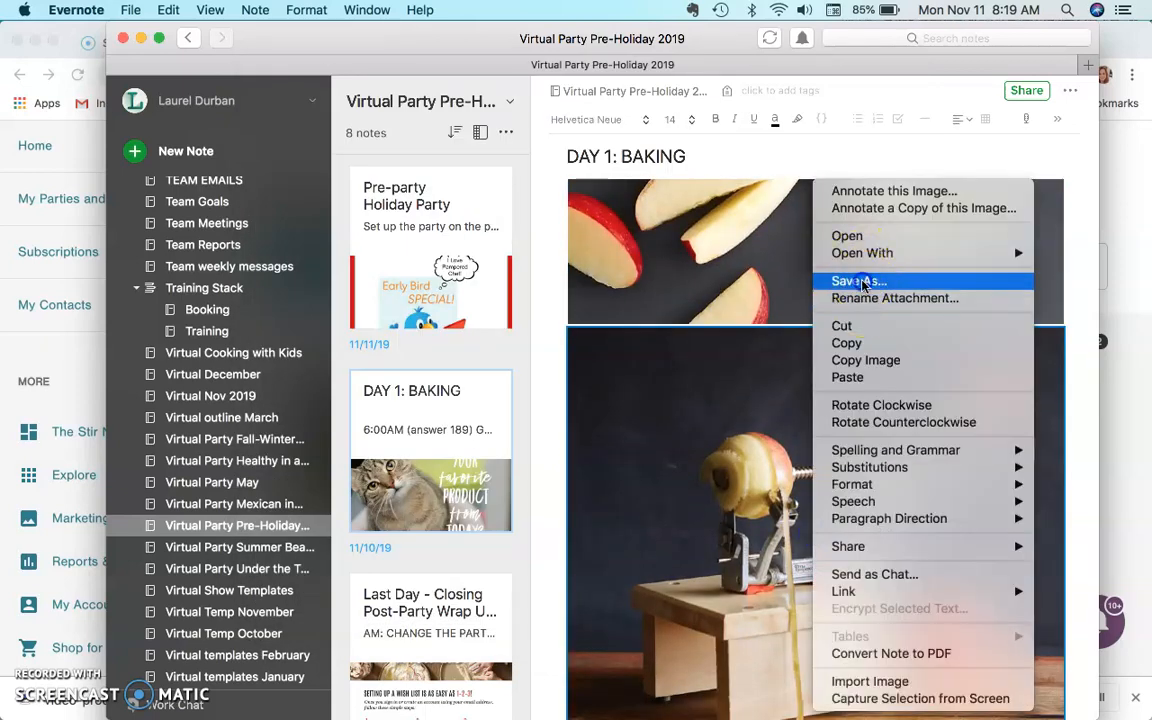
left_click(857, 281)
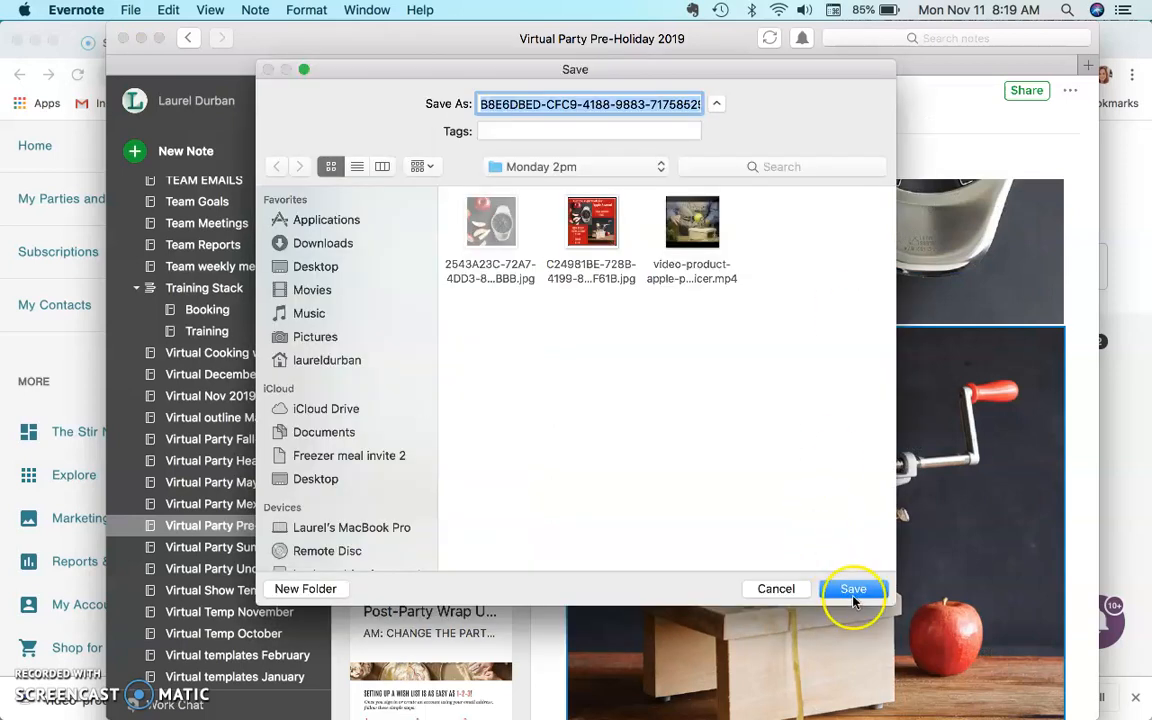
left_click(853, 588)
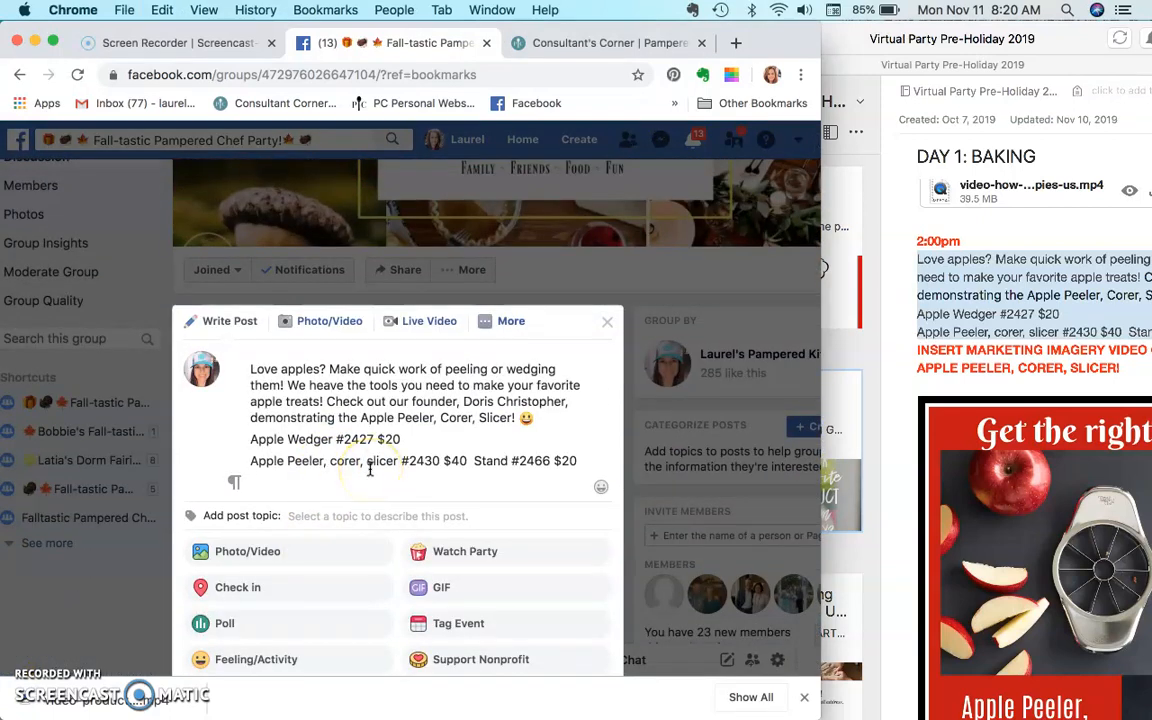
mouse_move(589, 518)
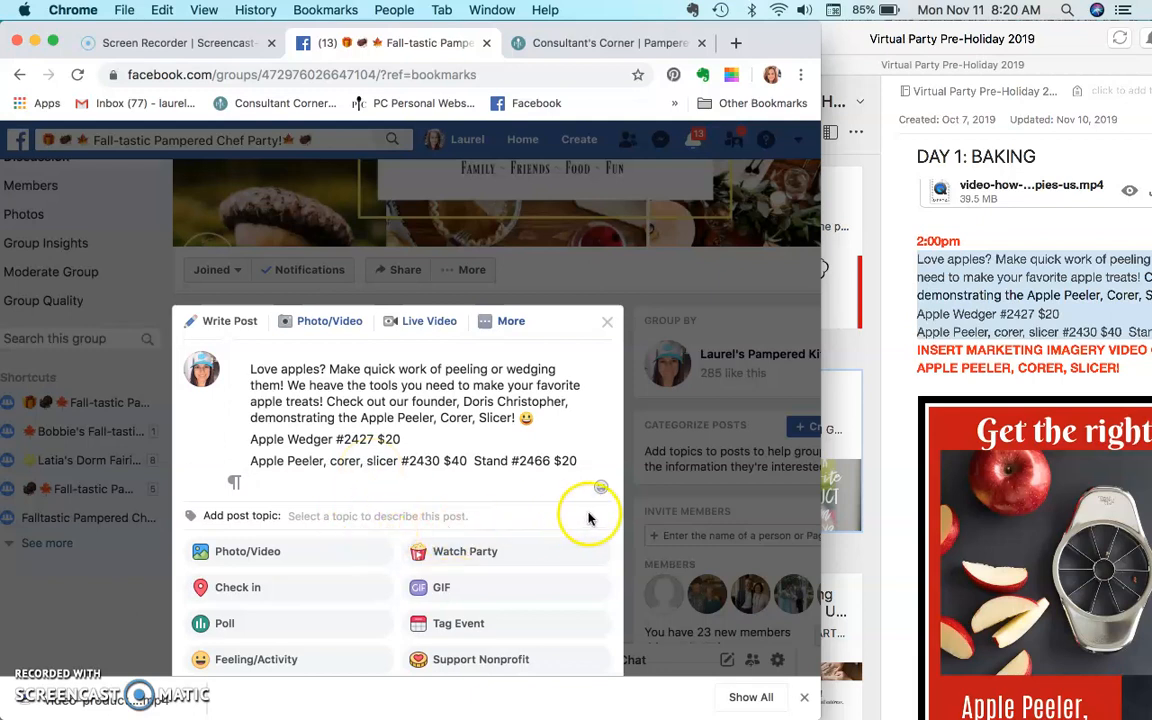
mouse_move(589, 515)
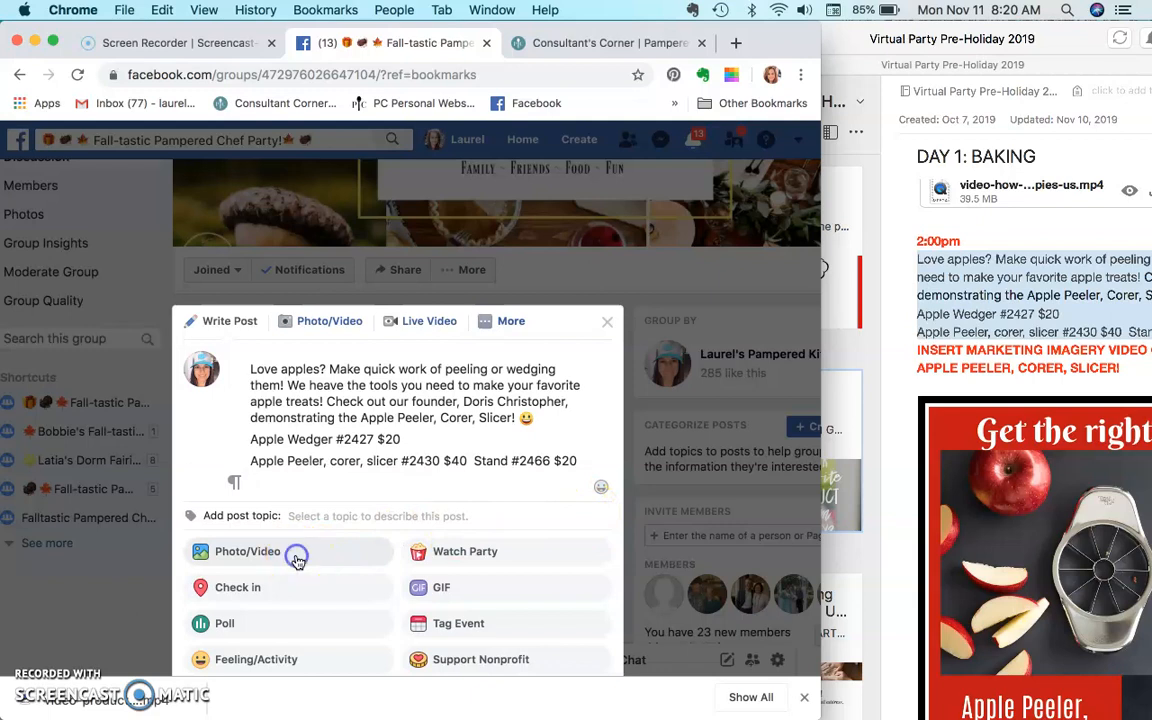
Step: Browse the extra storage for mac drive to the 1 Party Fall folder for post attachments
left_click(247, 551)
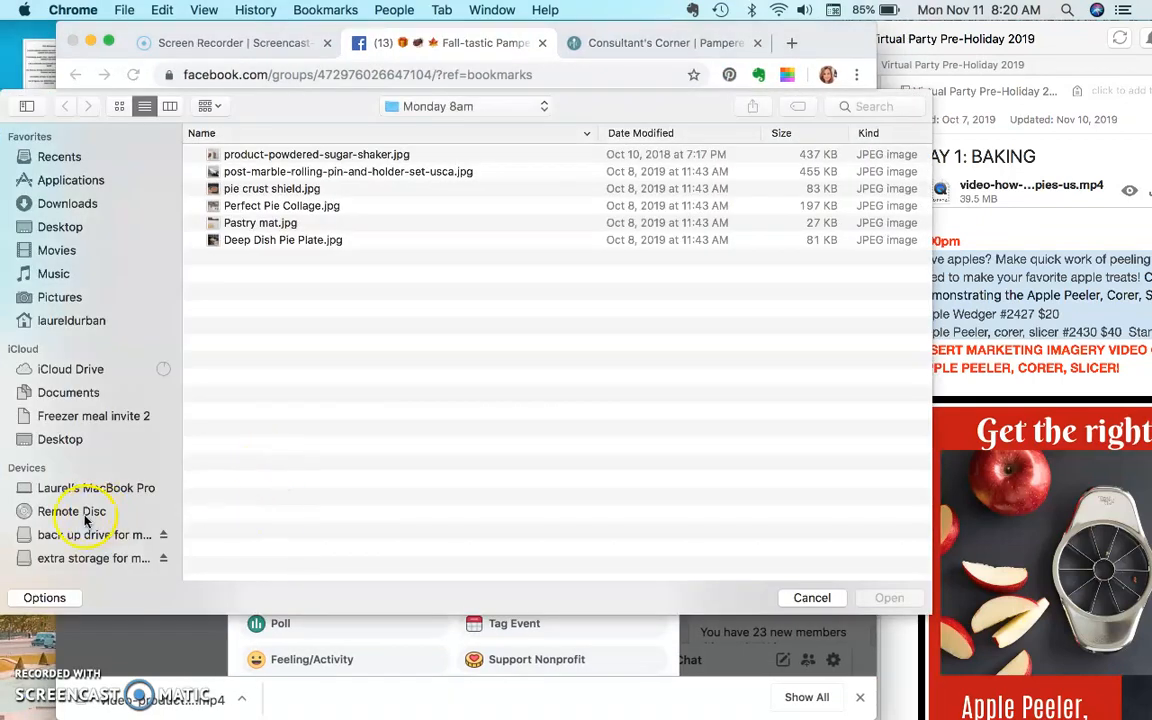
left_click(91, 558)
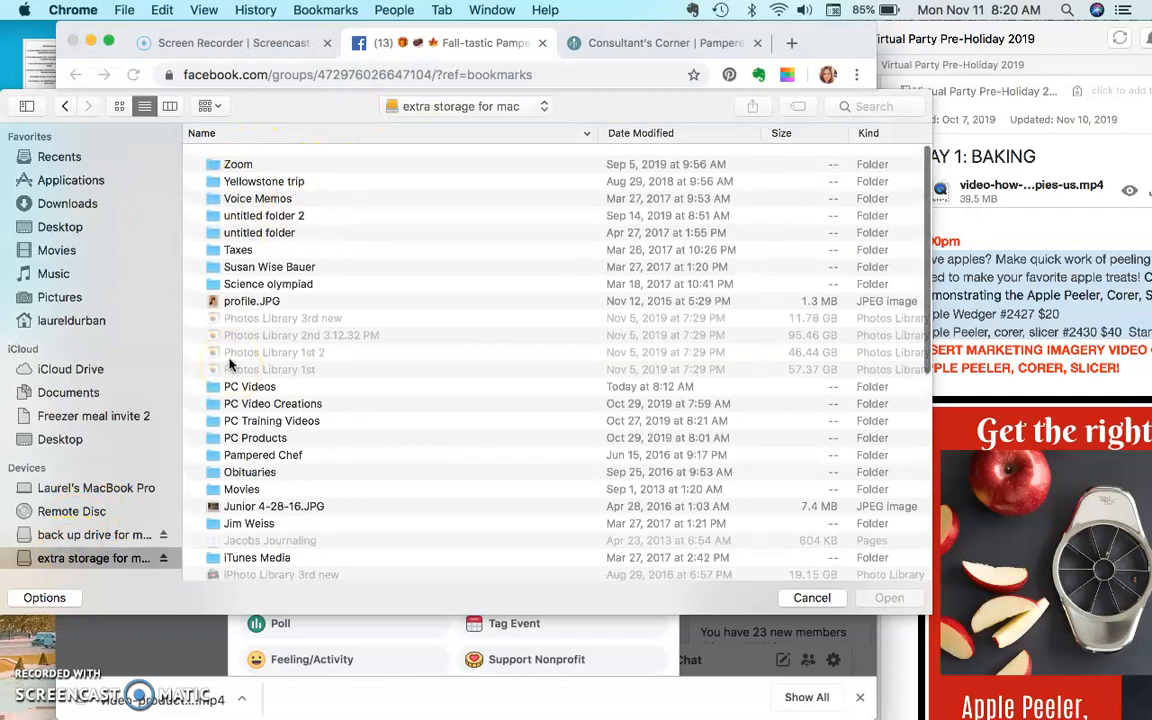
scroll("down", 3)
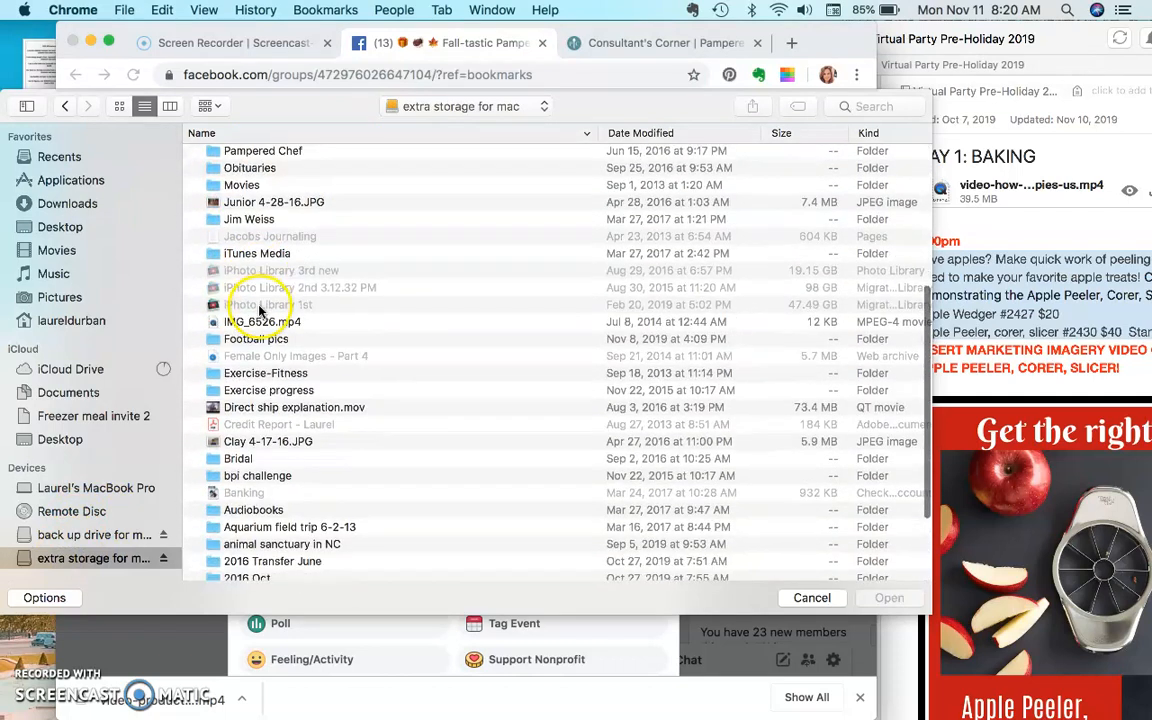
left_click(205, 106)
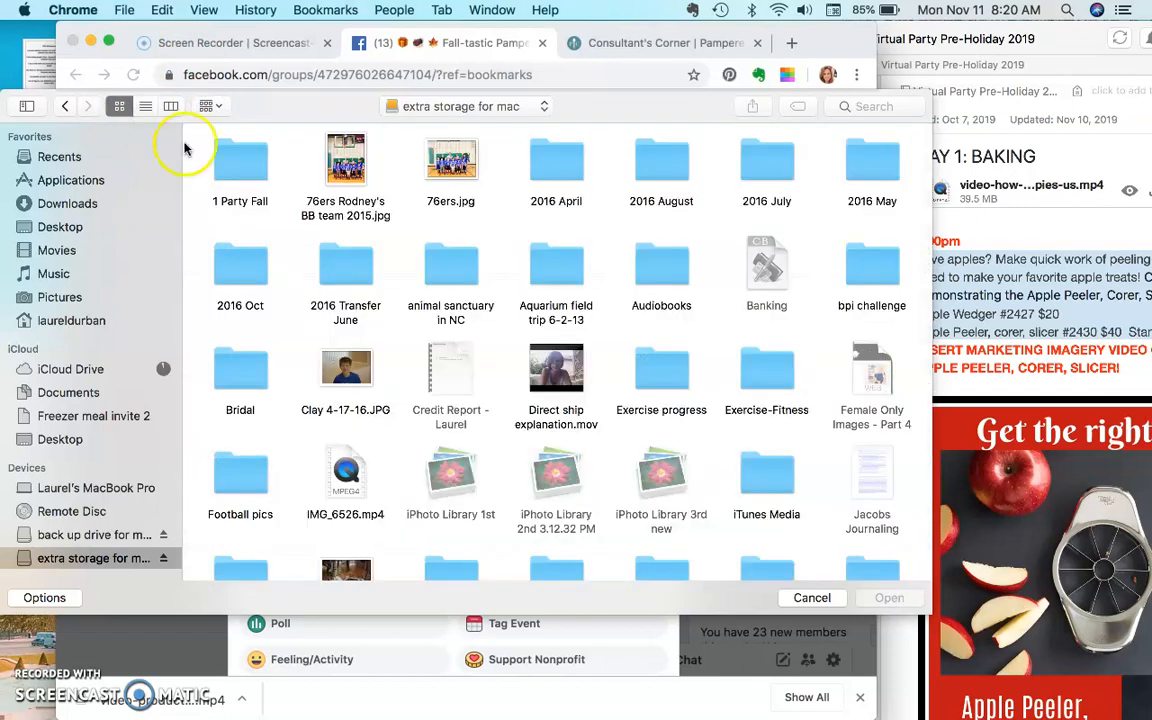
double_click(240, 160)
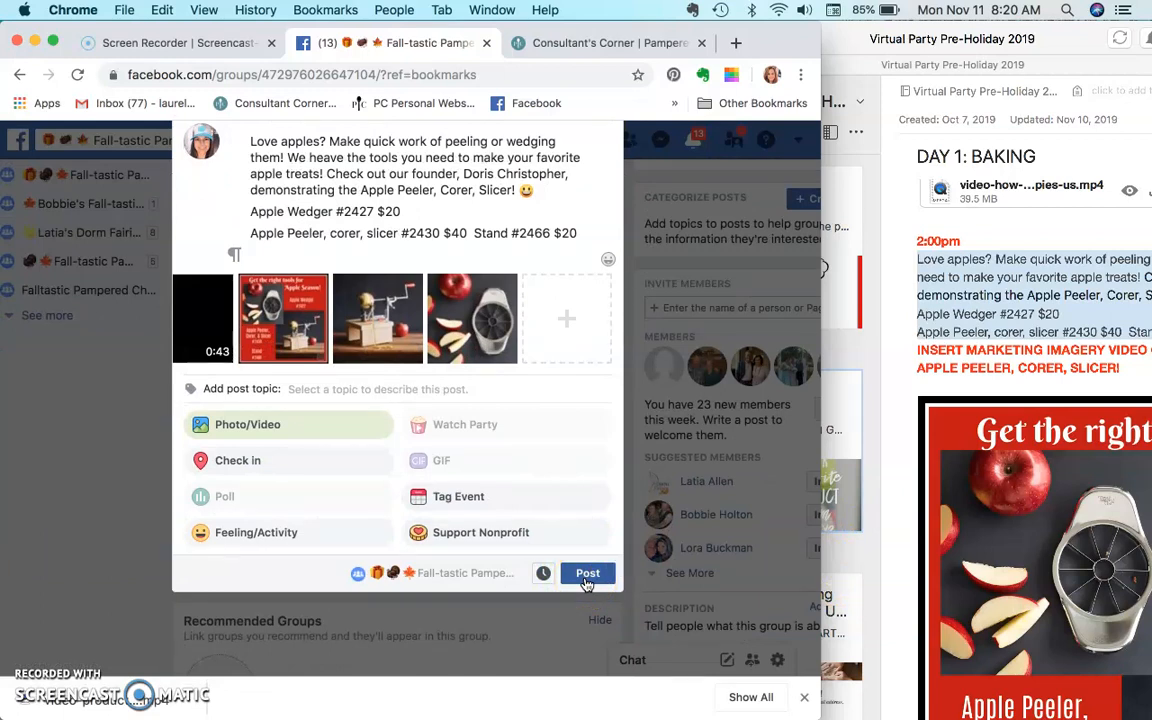
mouse_move(543, 573)
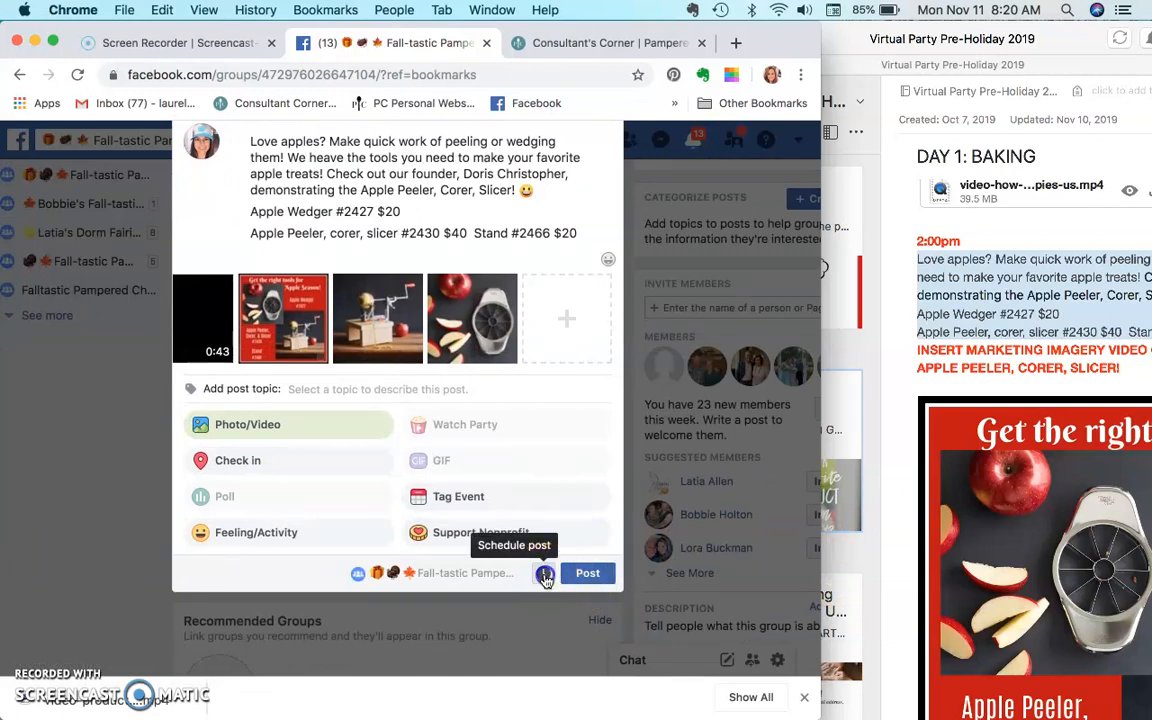
Step: Schedule the group post to publish on Monday 11/11/2019 at 2pm
left_click(545, 573)
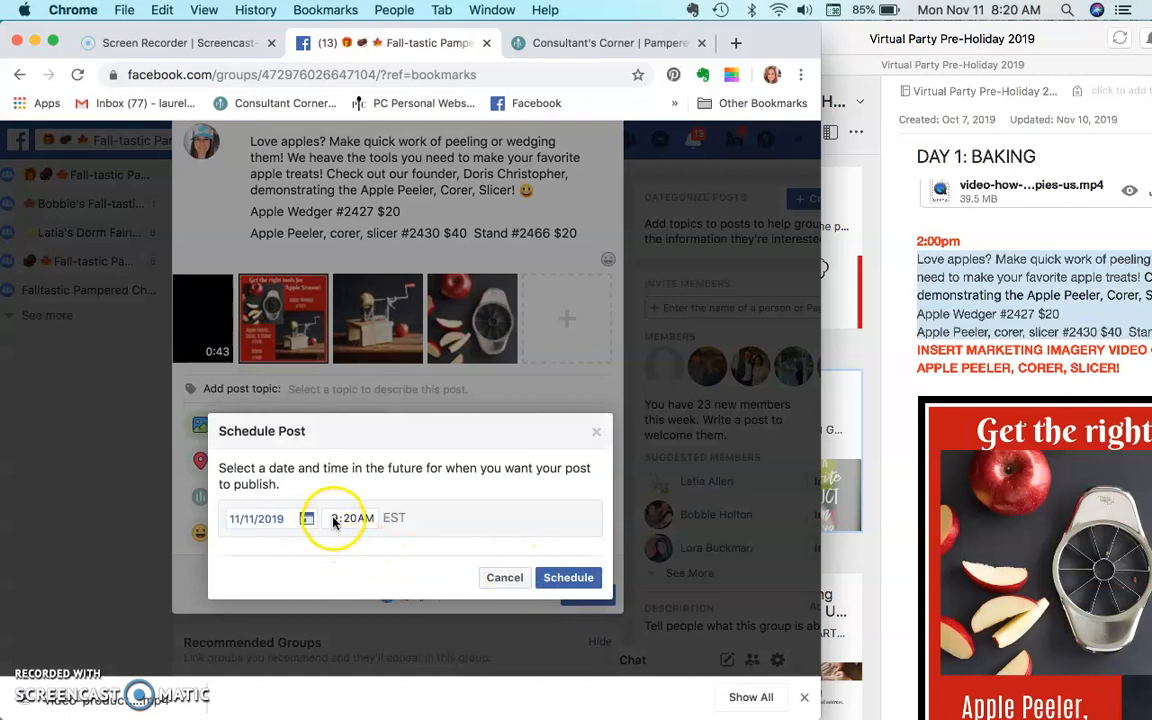
left_click(349, 518)
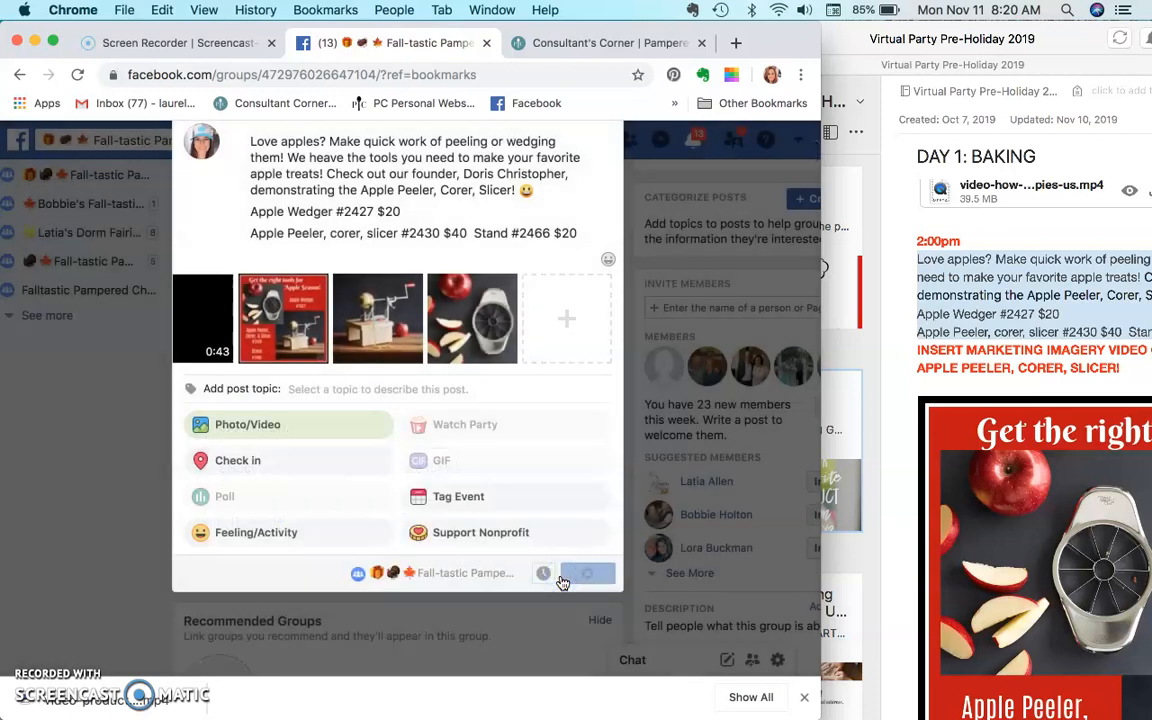
left_click(587, 572)
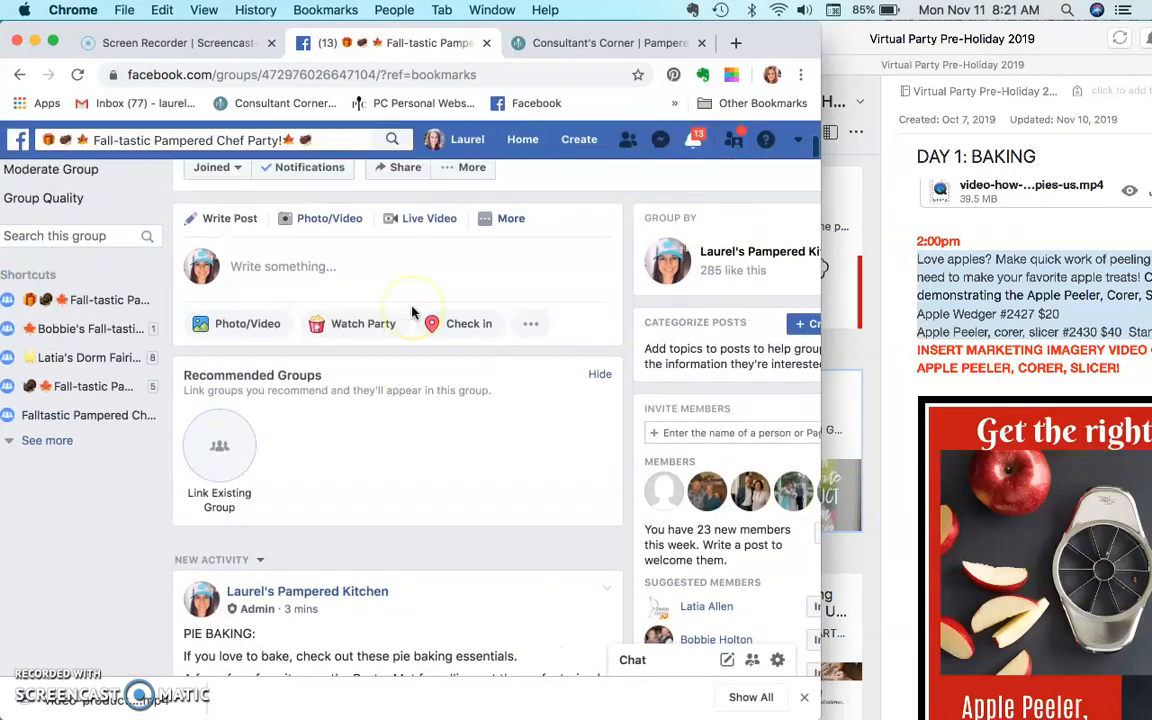
scroll("down", 3)
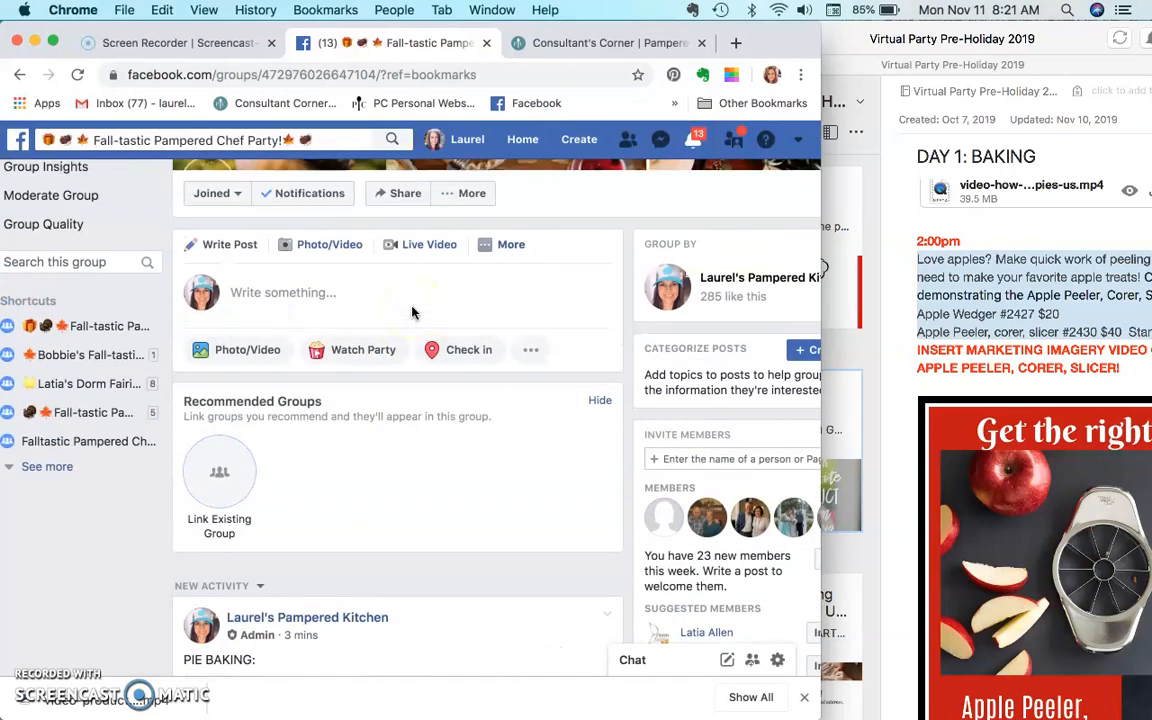